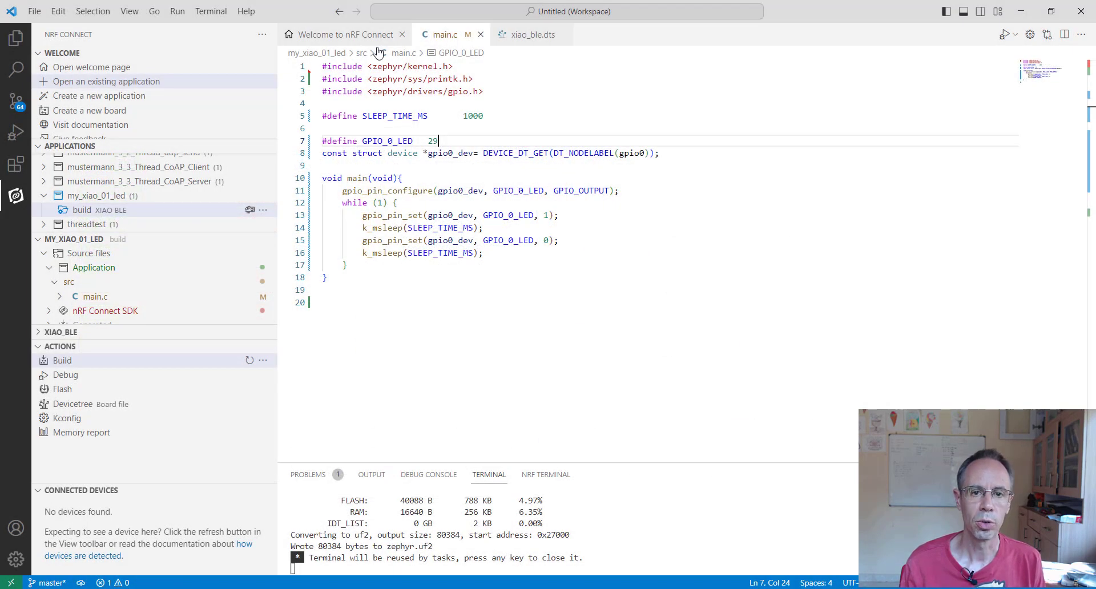
- Rebuild all my_xiao_01_led configurations and close the Add Build Configuration tab, ending on xiao_ble.dts
left_click(529, 34)
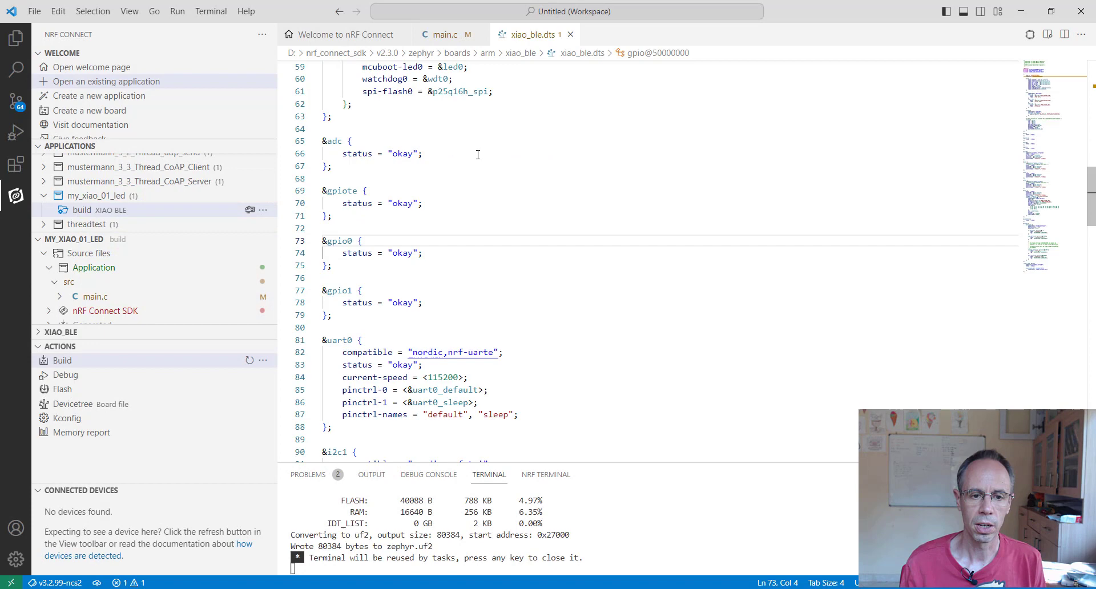
mouse_move(338, 241)
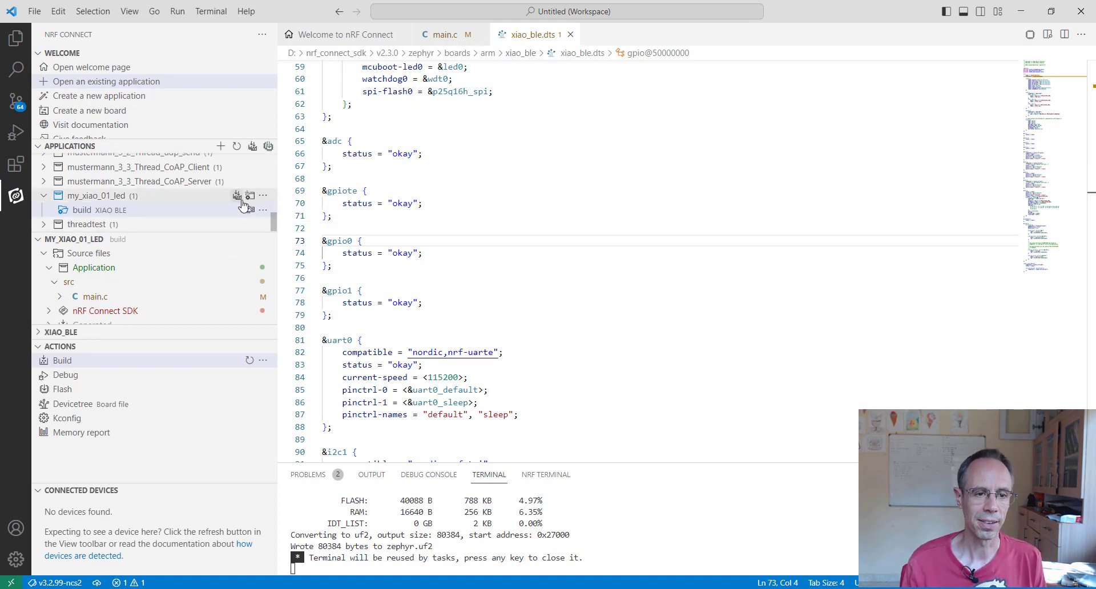
mouse_move(237, 195)
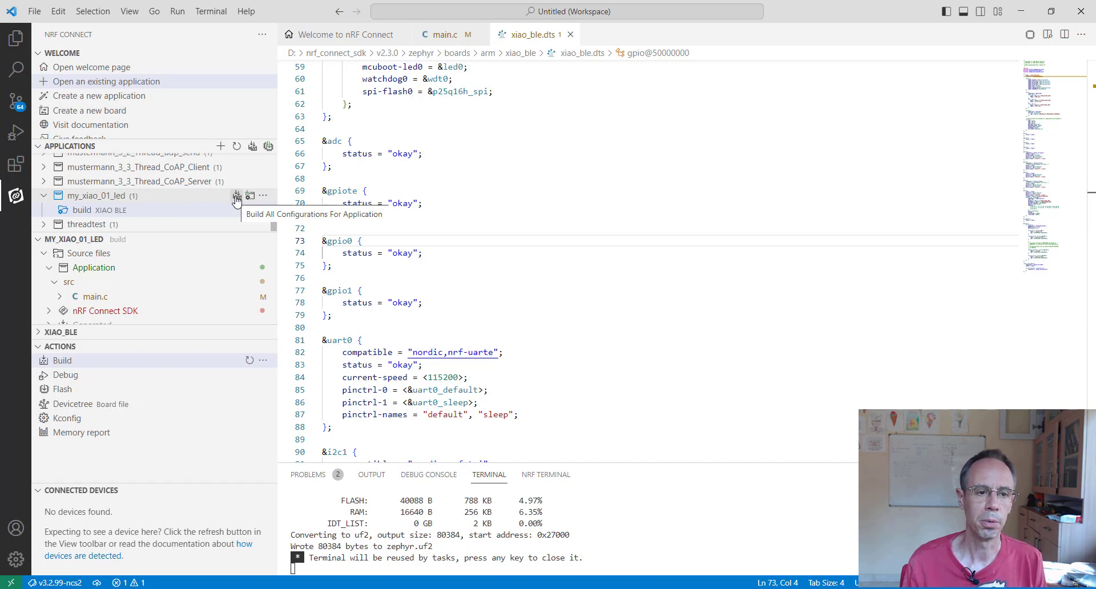
left_click(236, 195)
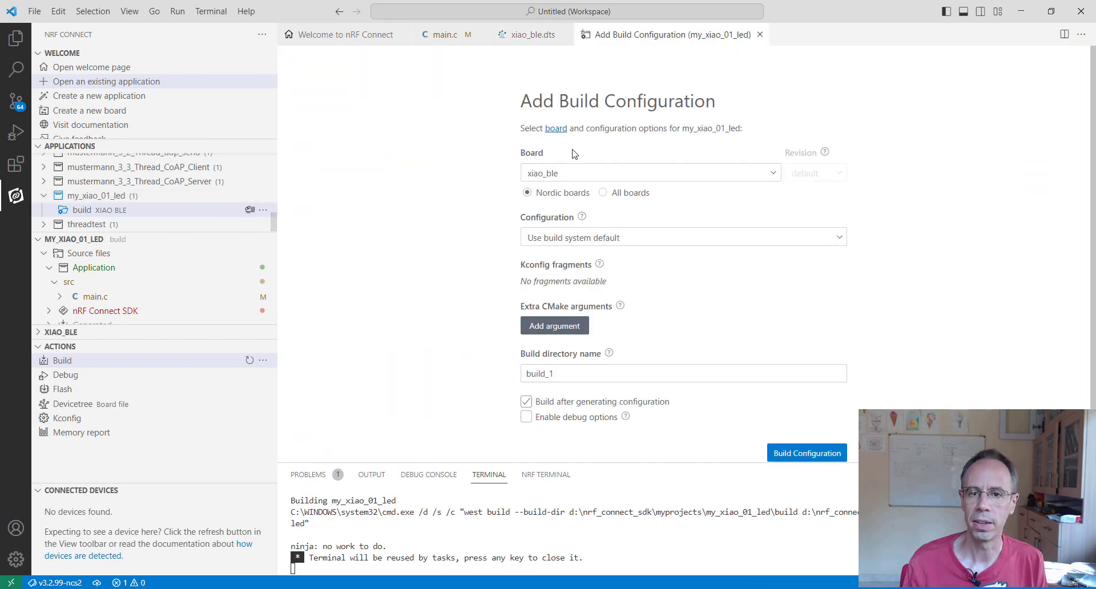
mouse_move(659, 144)
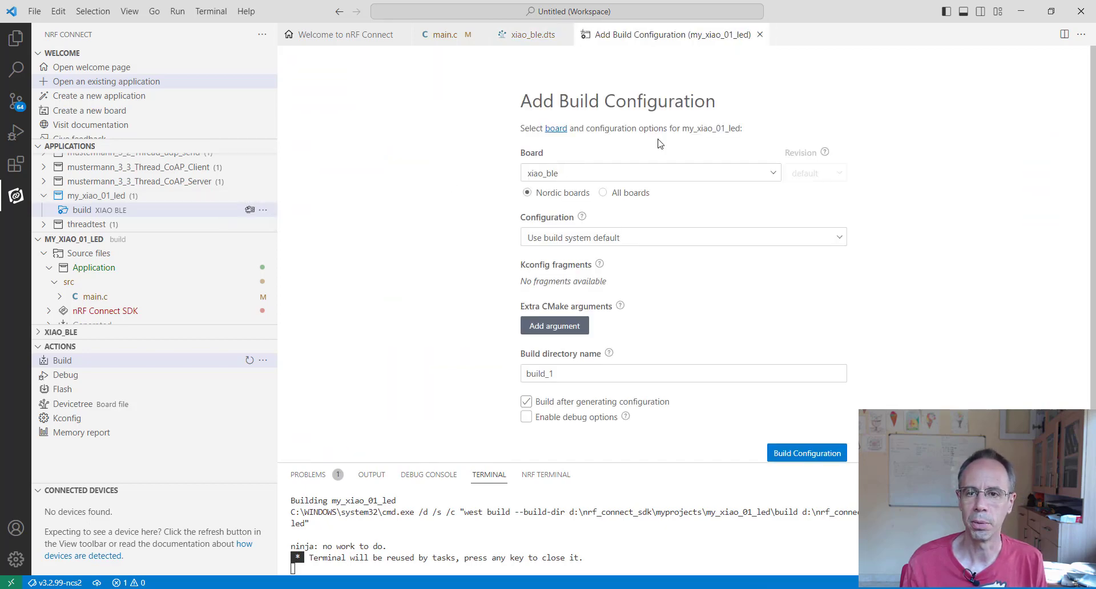
left_click(531, 34)
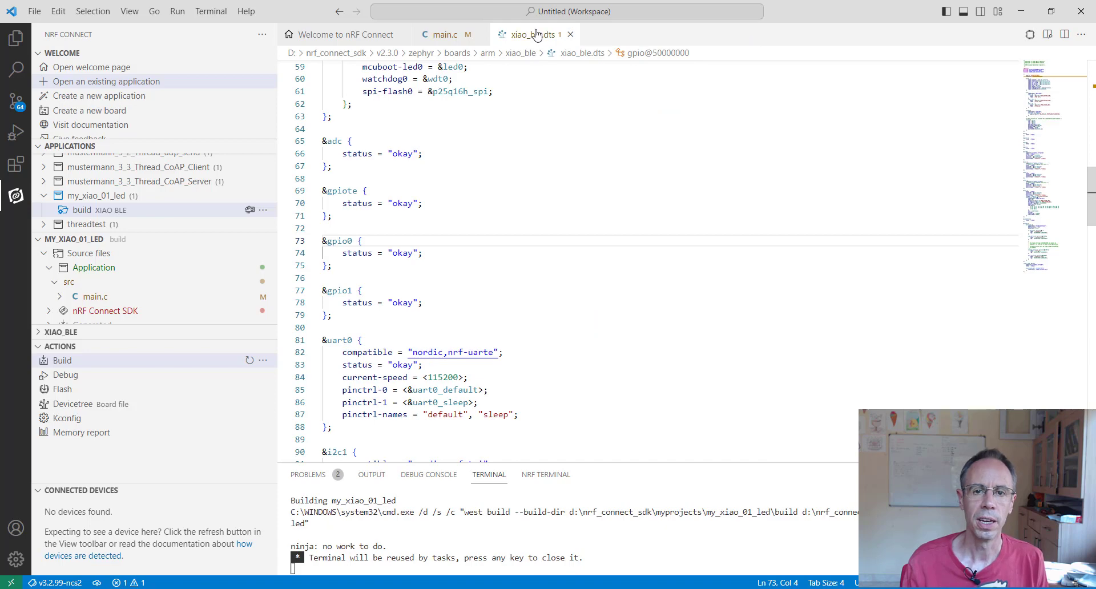
mouse_move(338, 240)
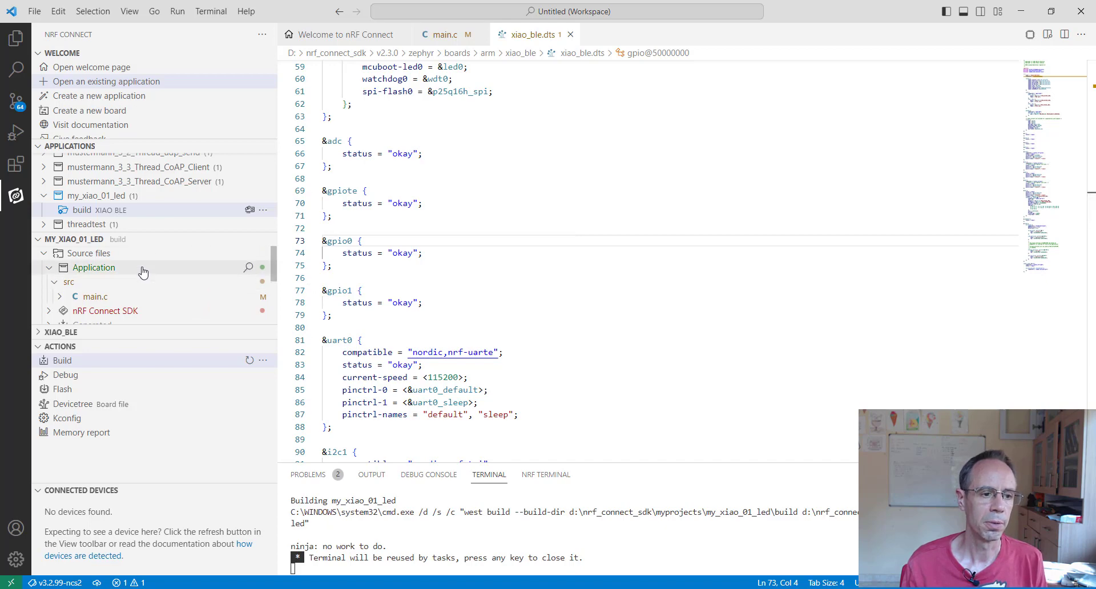
- Compare main.c with the xiao_ble.dts devicetree, finishing on main.c
left_click(96, 296)
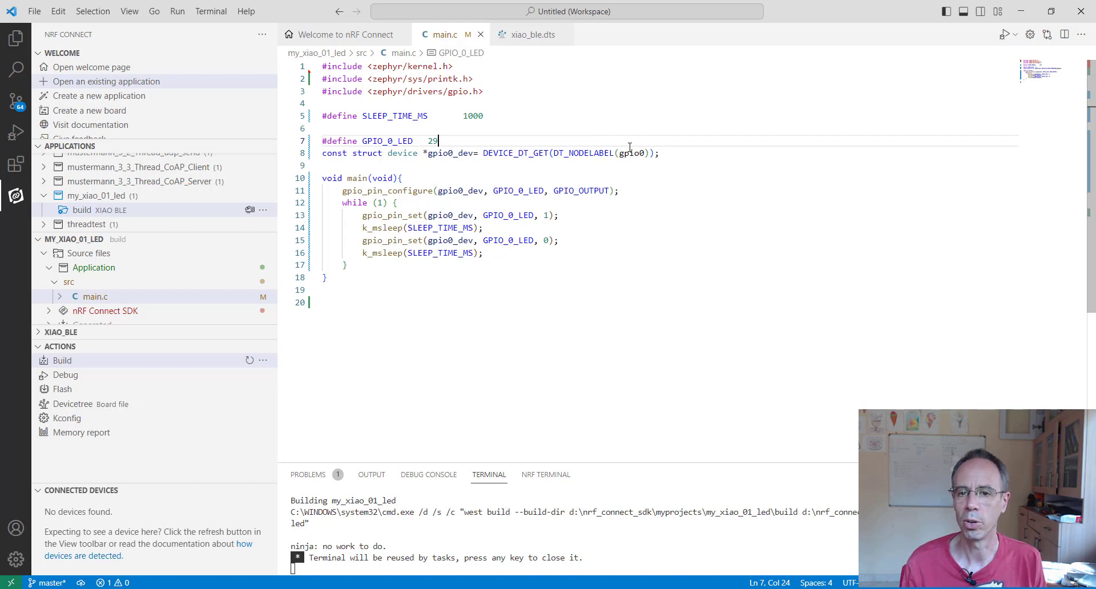
mouse_move(529, 34)
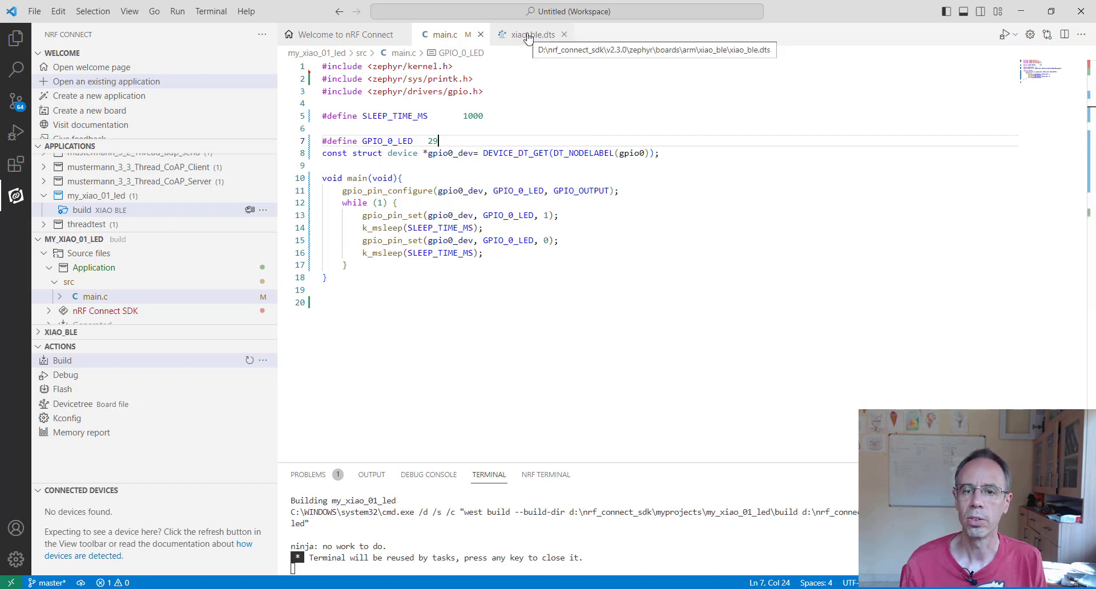
left_click(532, 35)
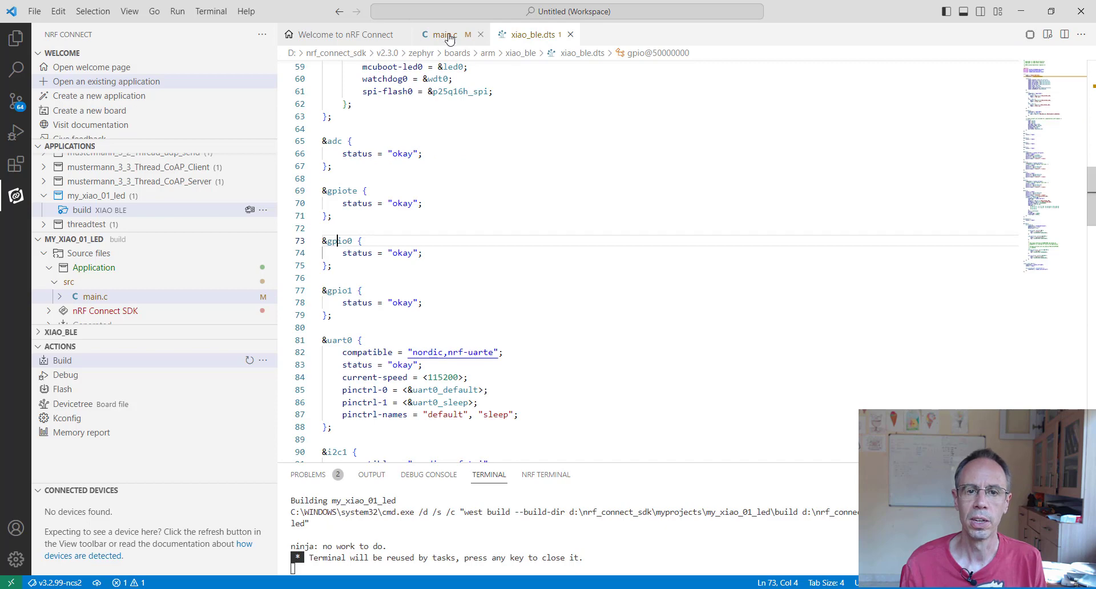
left_click(445, 34)
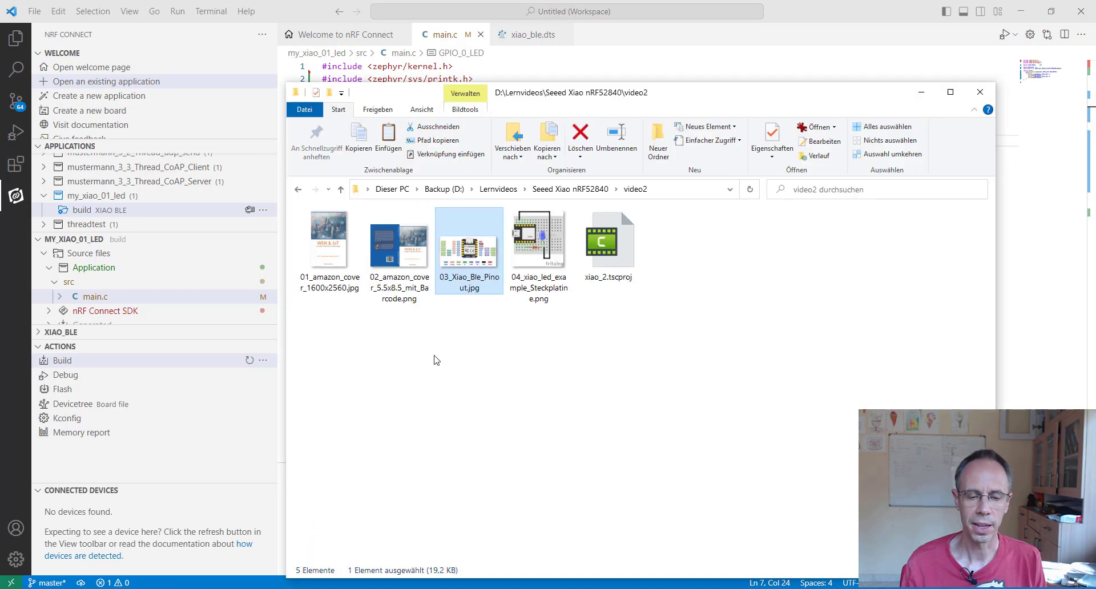
- Browse from nrf_connect_sdk into my_xiao_01_led\build\zephyr to reach zephyr.uf2
left_click(63, 360)
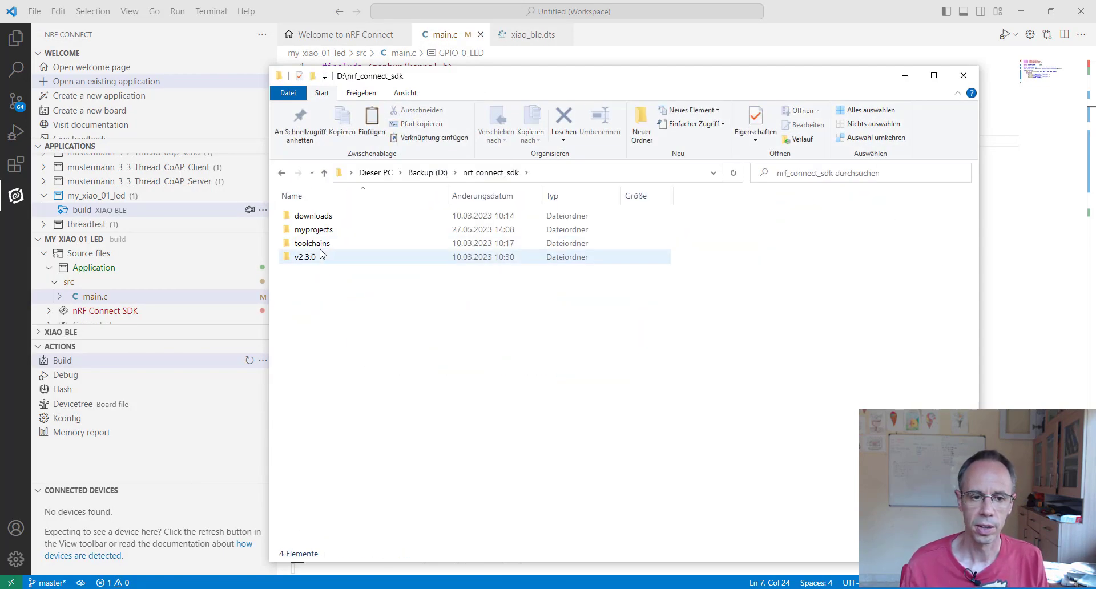
double_click(313, 229)
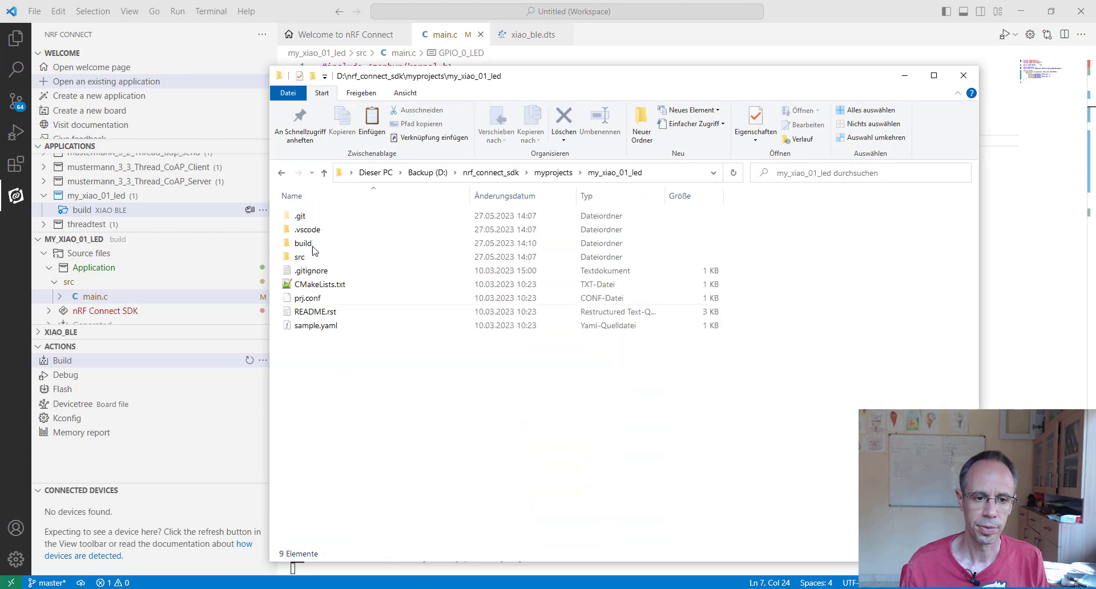
double_click(302, 243)
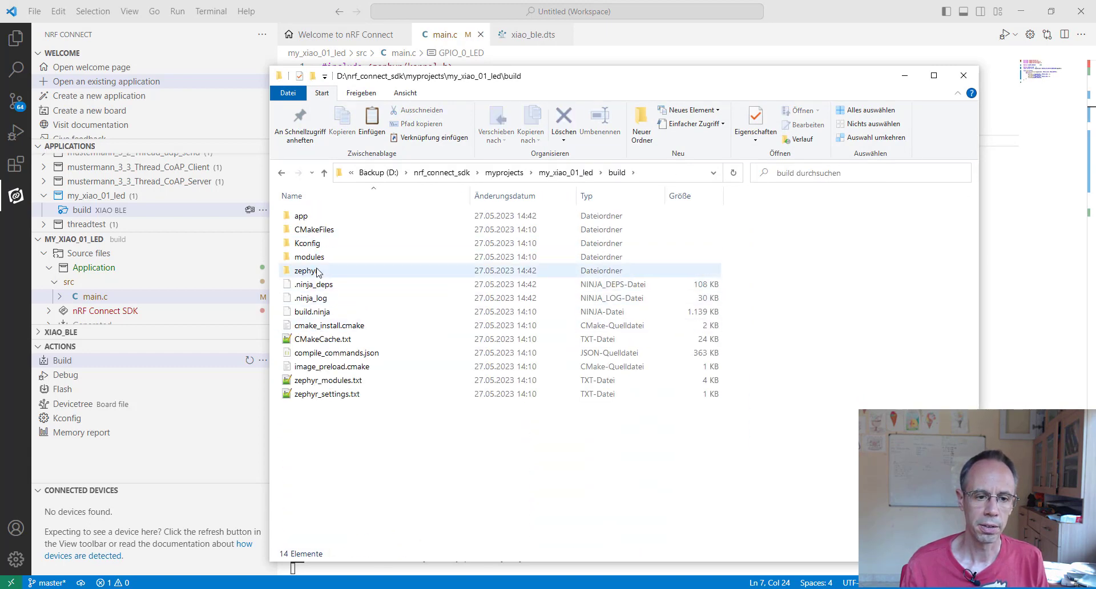
double_click(302, 270)
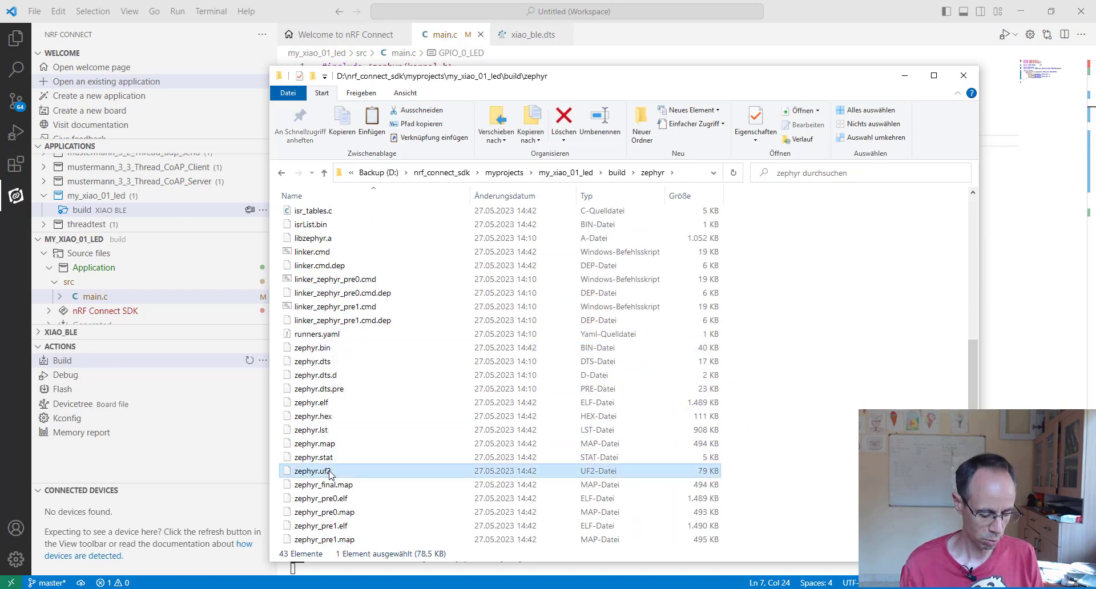
mouse_move(328, 475)
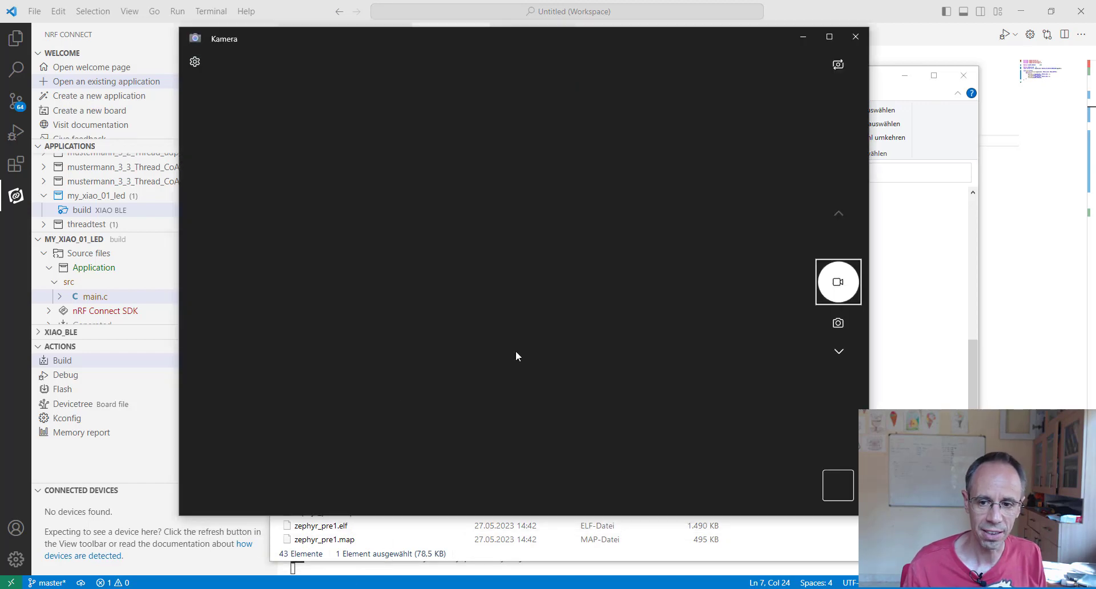
- Go up to 'Dieser PC' and open the XIAO-SENSE drive
left_click(838, 281)
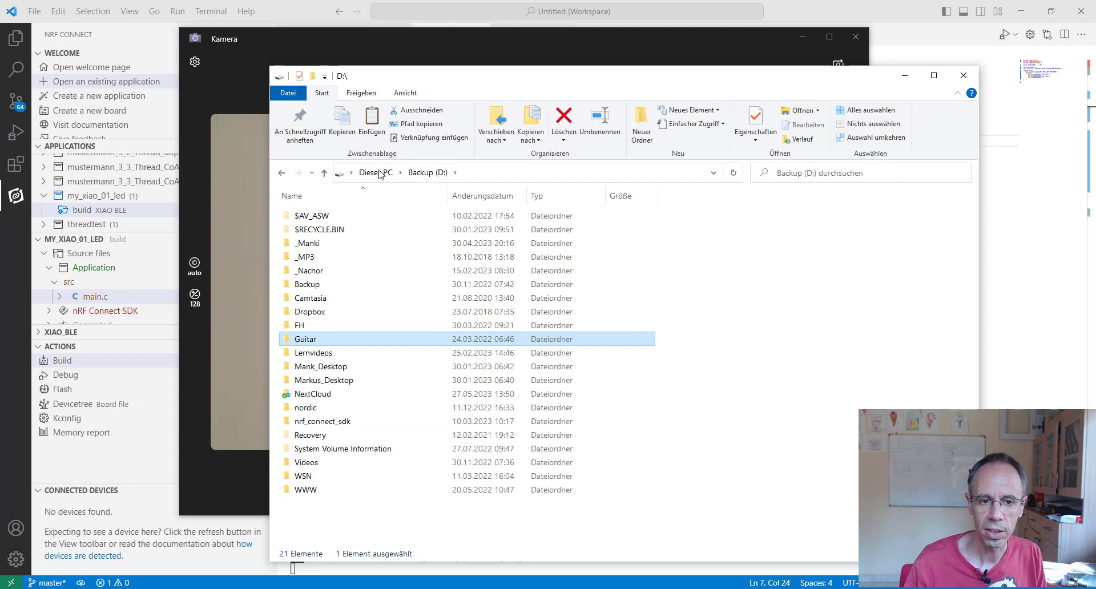
left_click(376, 173)
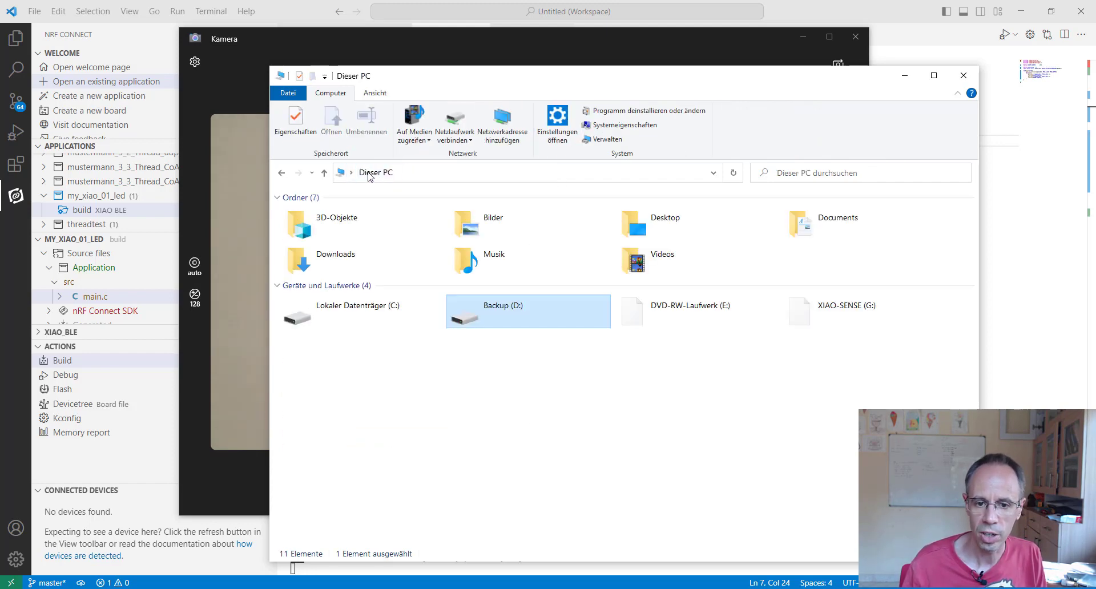
double_click(846, 305)
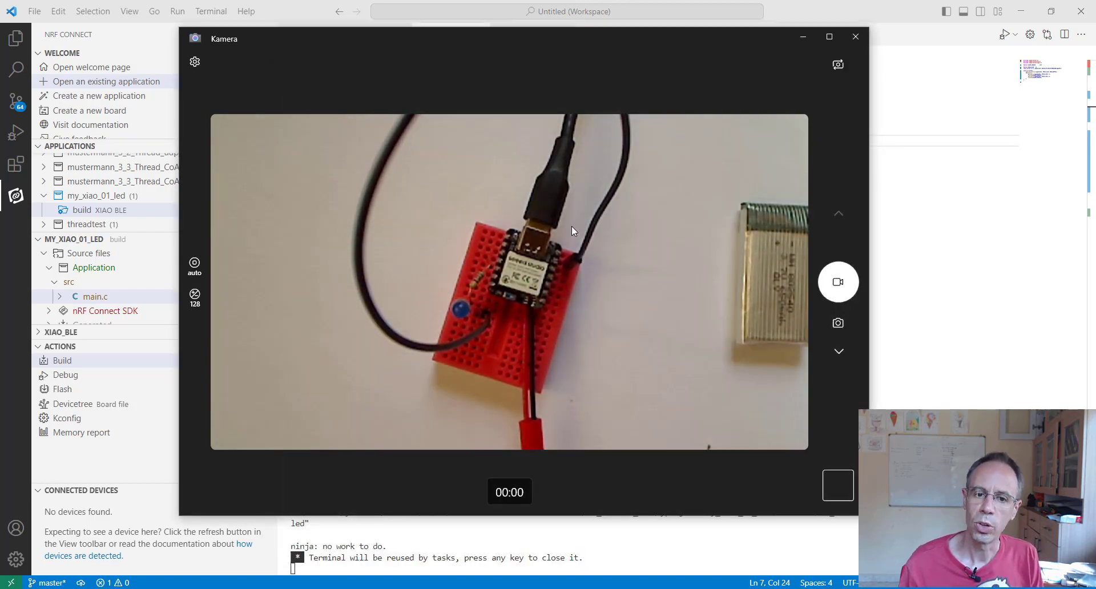
mouse_move(468, 321)
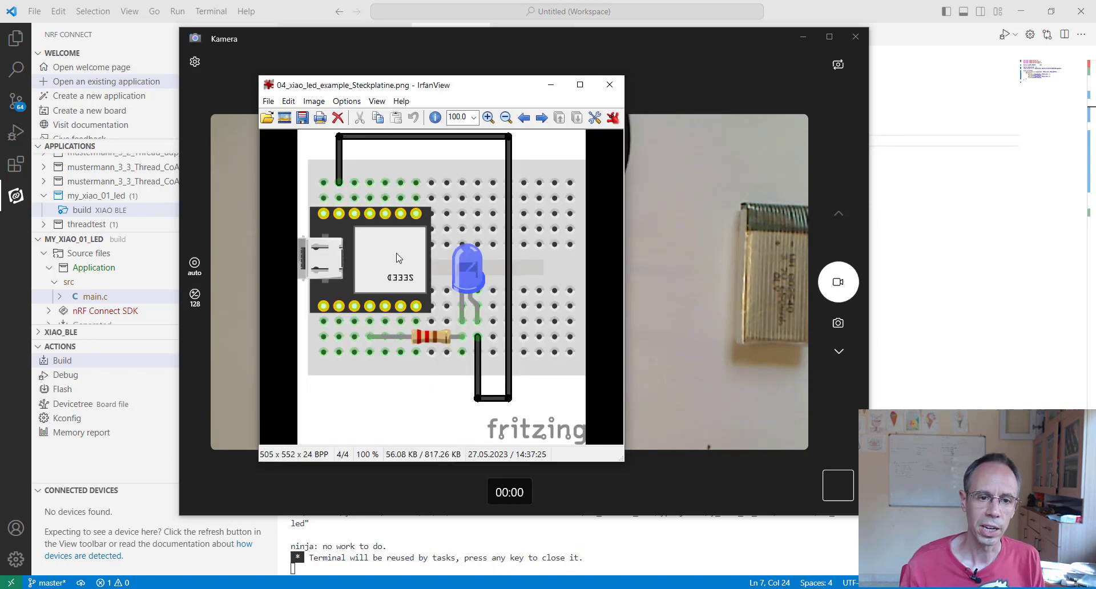
mouse_move(340, 159)
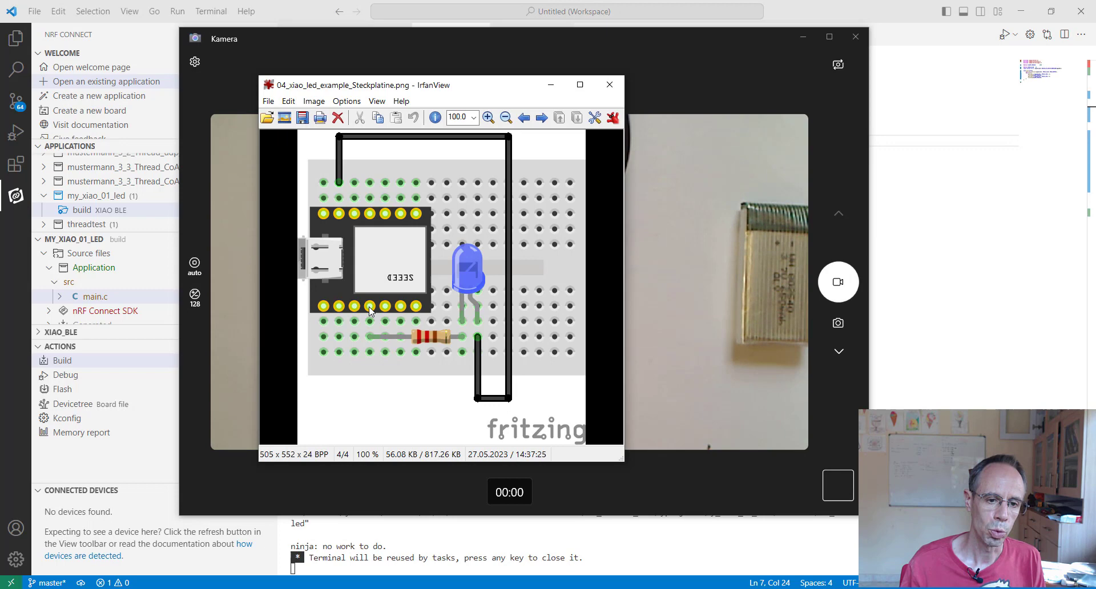
mouse_move(370, 329)
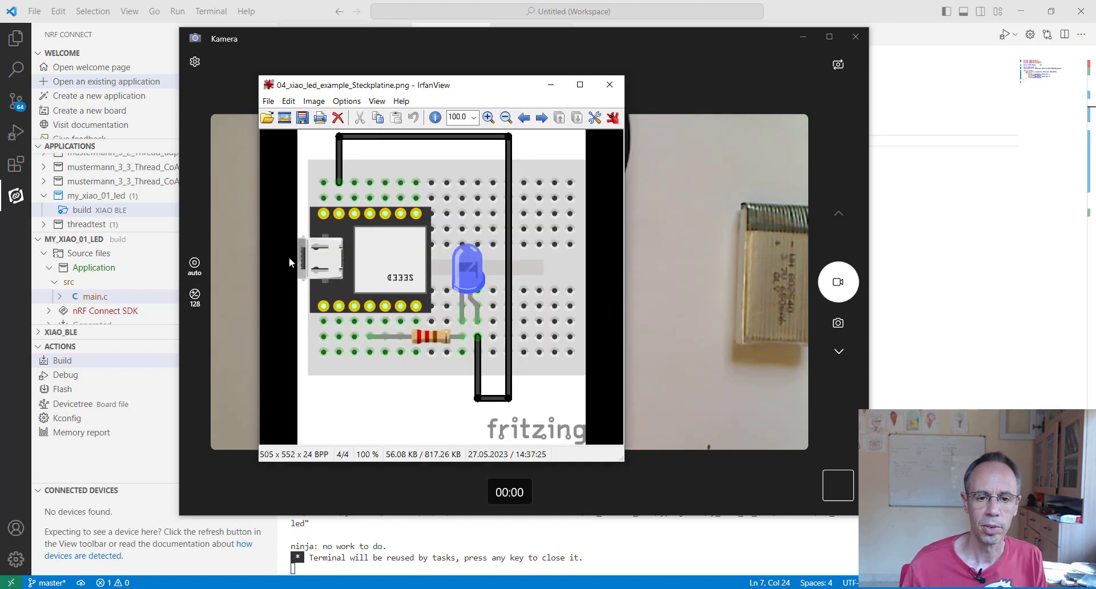
left_click(607, 84)
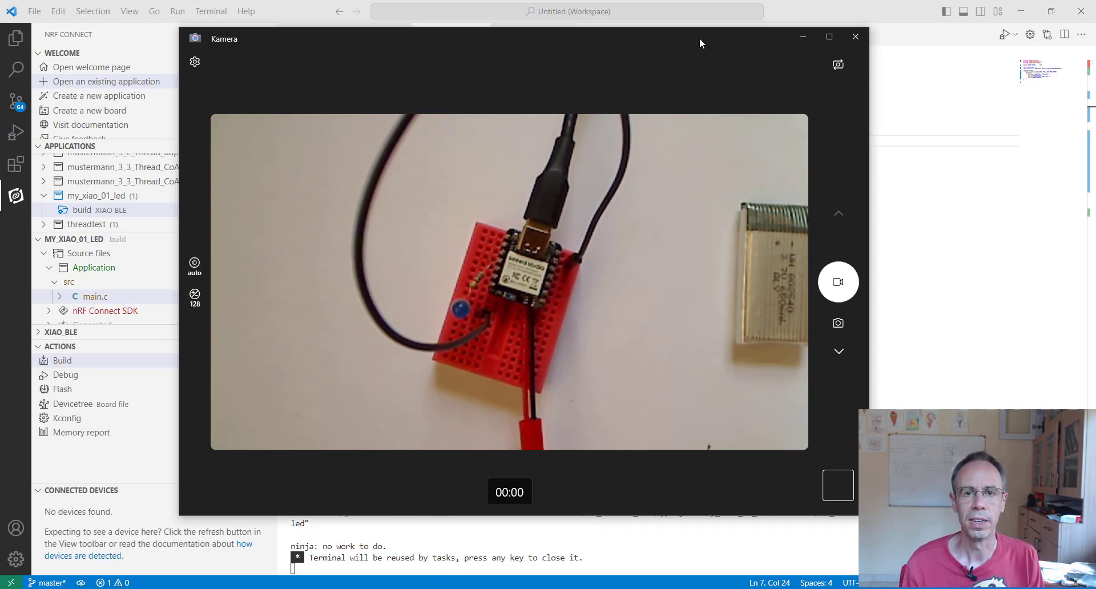
mouse_move(639, 109)
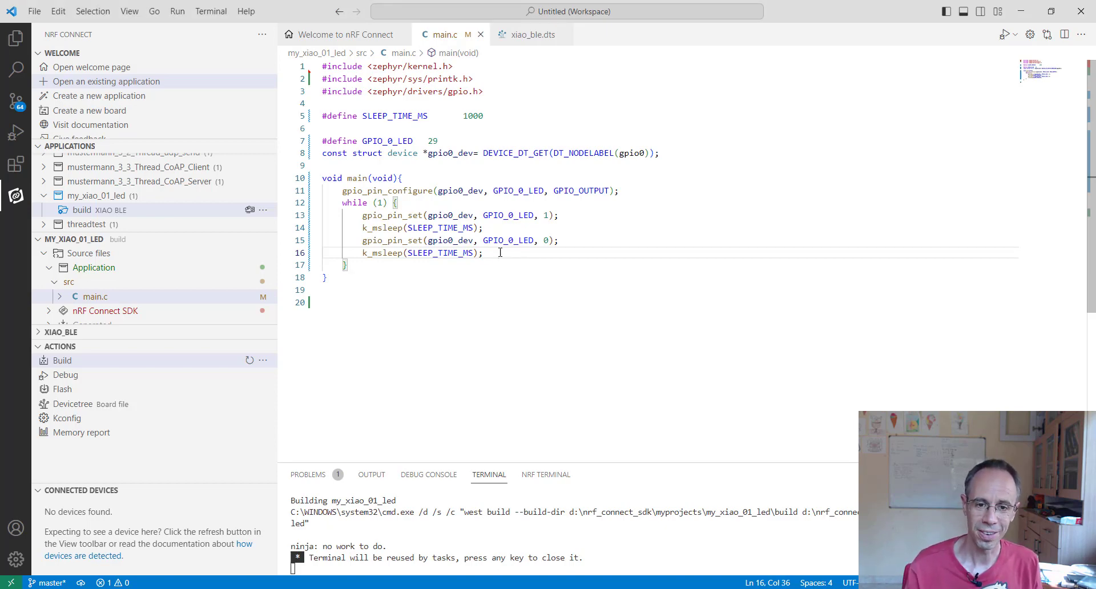
- Add printk("Hallo Welt!\n"); to the loop in main.c, glance at xiao_ble.dts, return
key("Enter")
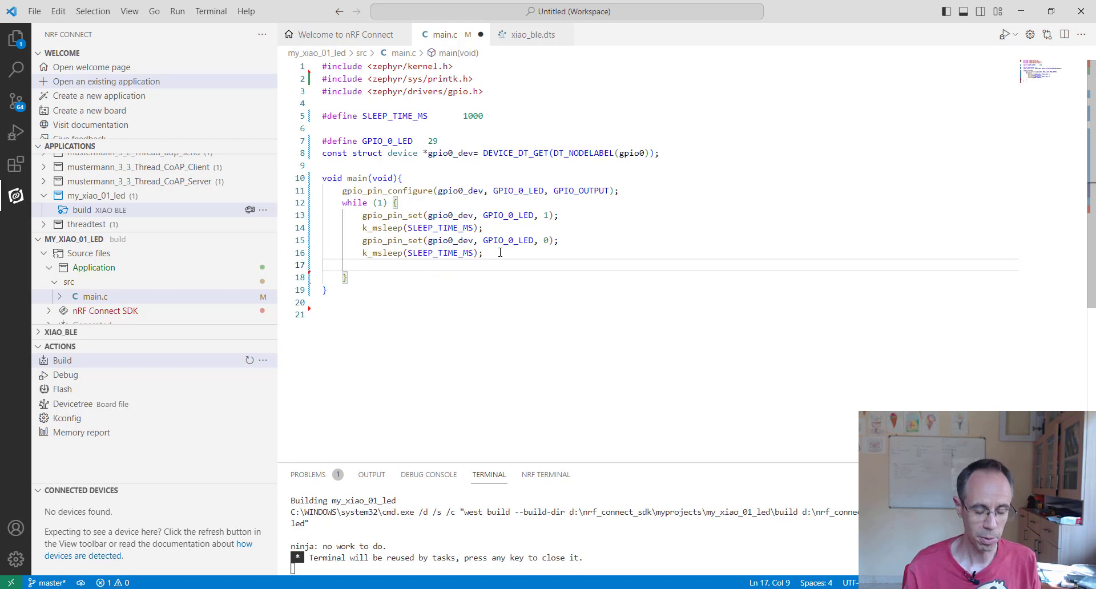
type("printk(\"Hallo Welt!\\n\");")
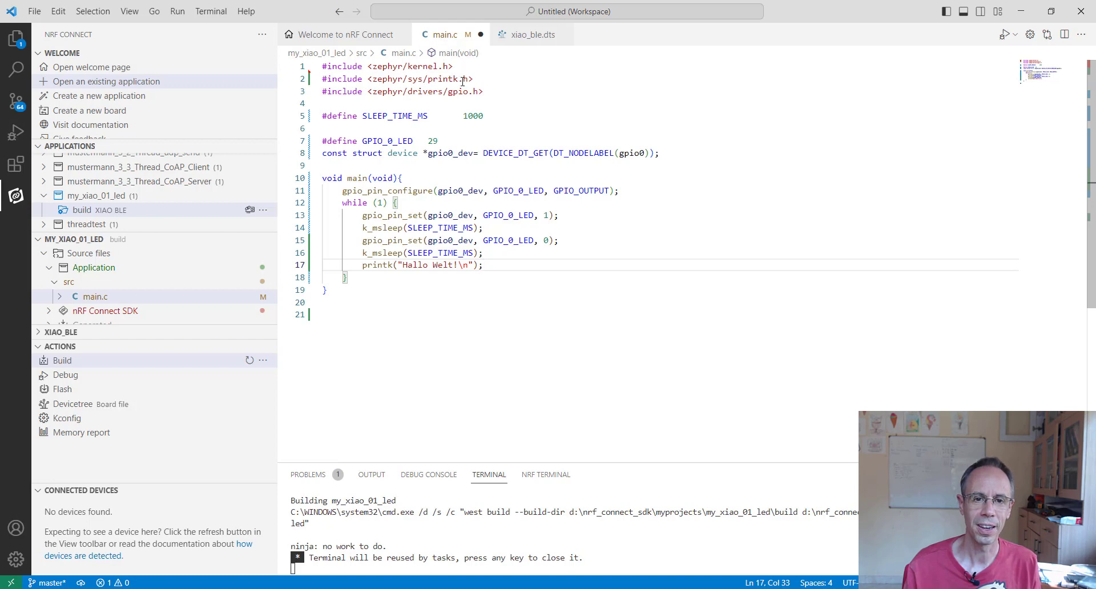
left_click(531, 34)
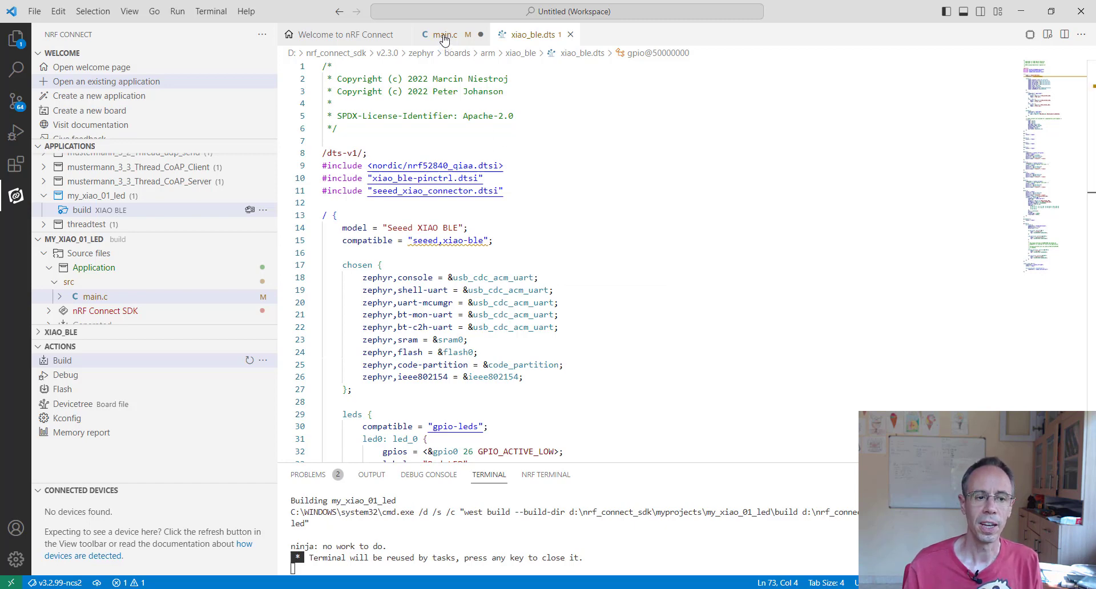
mouse_move(440, 34)
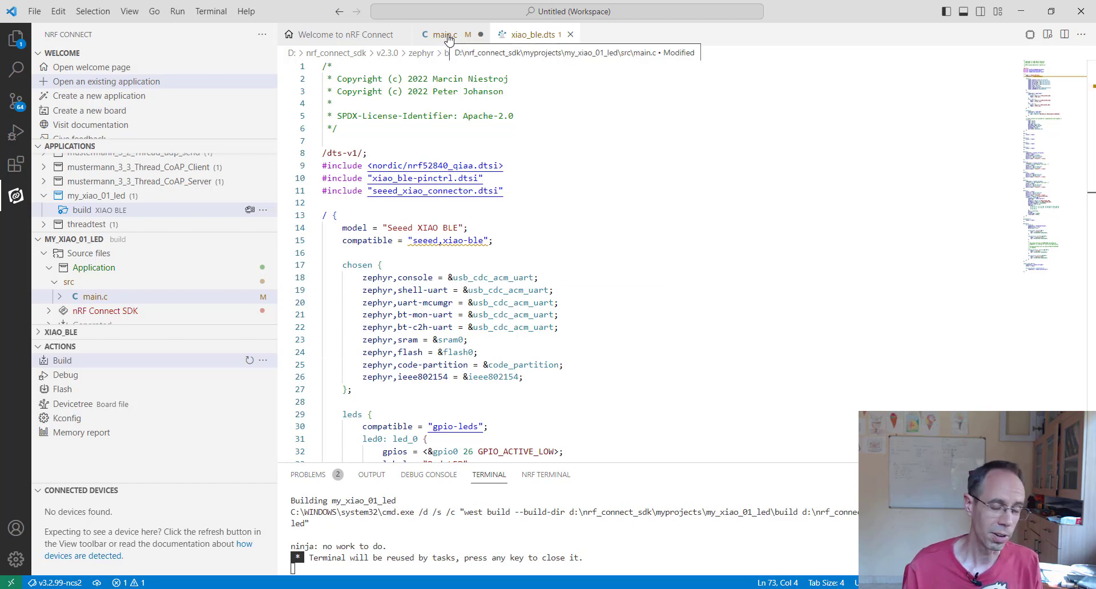
left_click(441, 34)
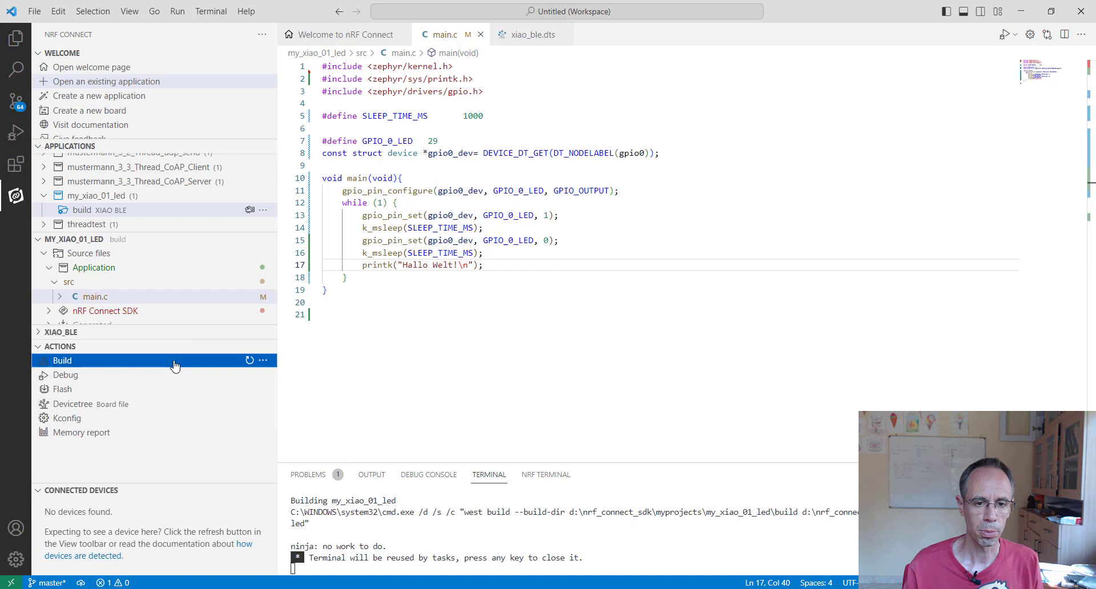
- Rebuild the app and select the new zephyr.uf2 in my_xiao_01_led\build\zephyr
left_click(62, 359)
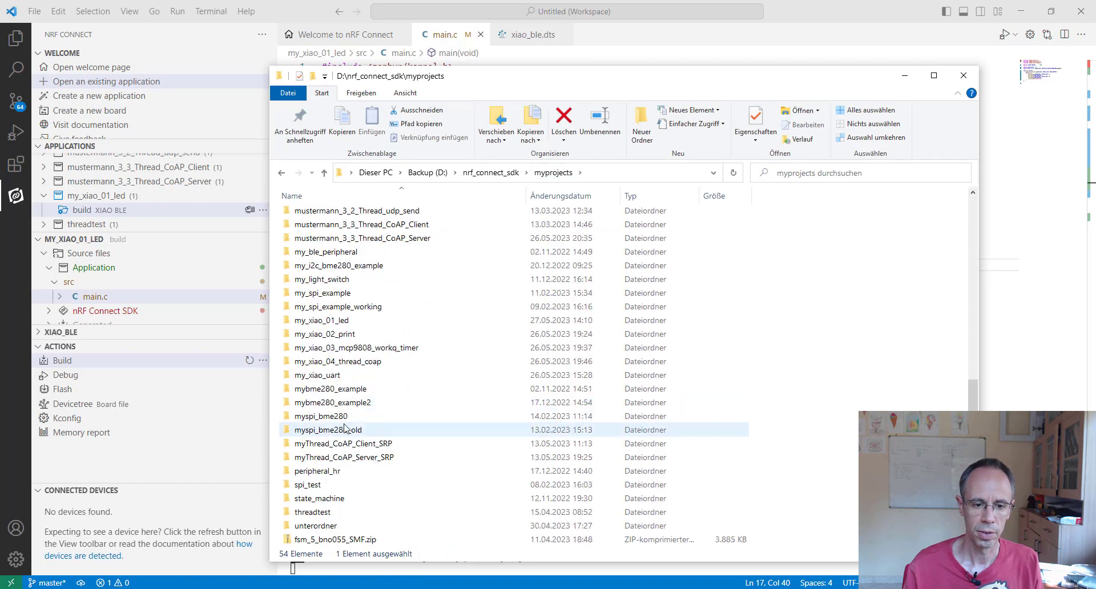
left_click(321, 415)
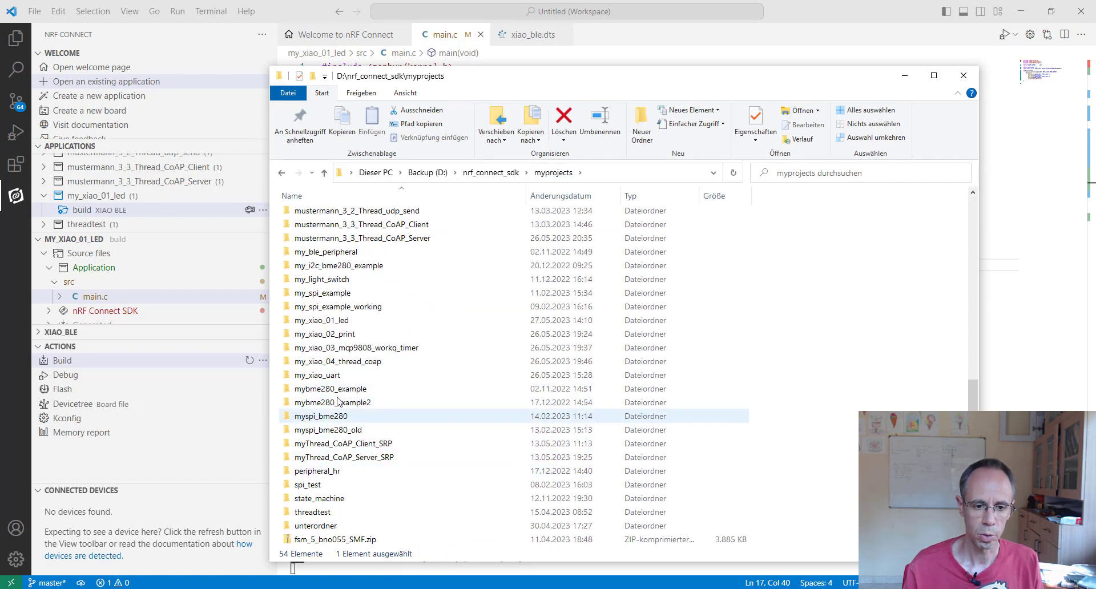
double_click(321, 320)
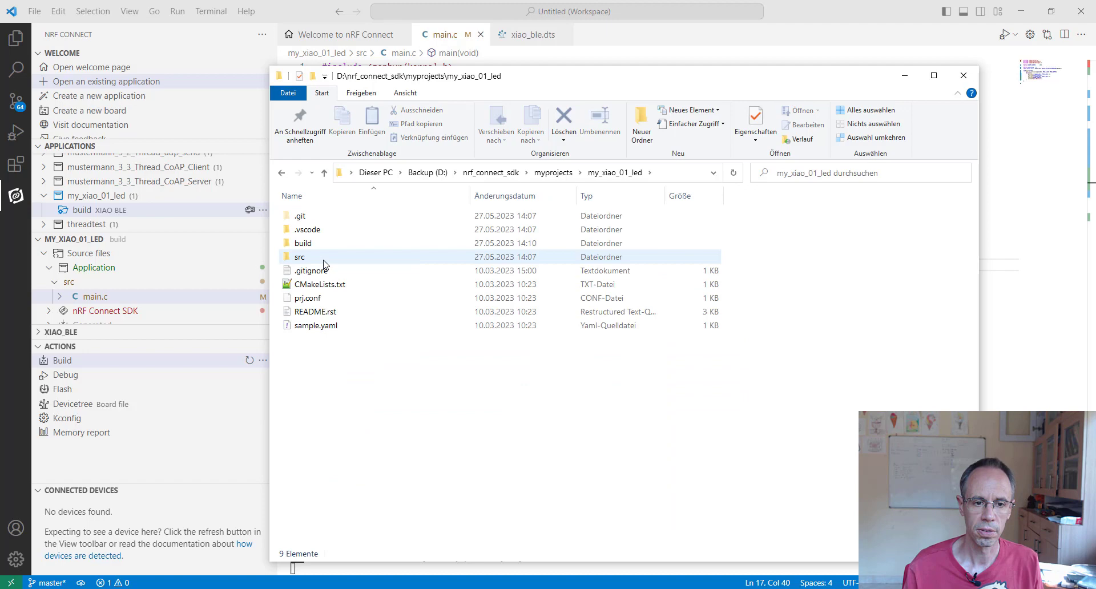
mouse_move(299, 256)
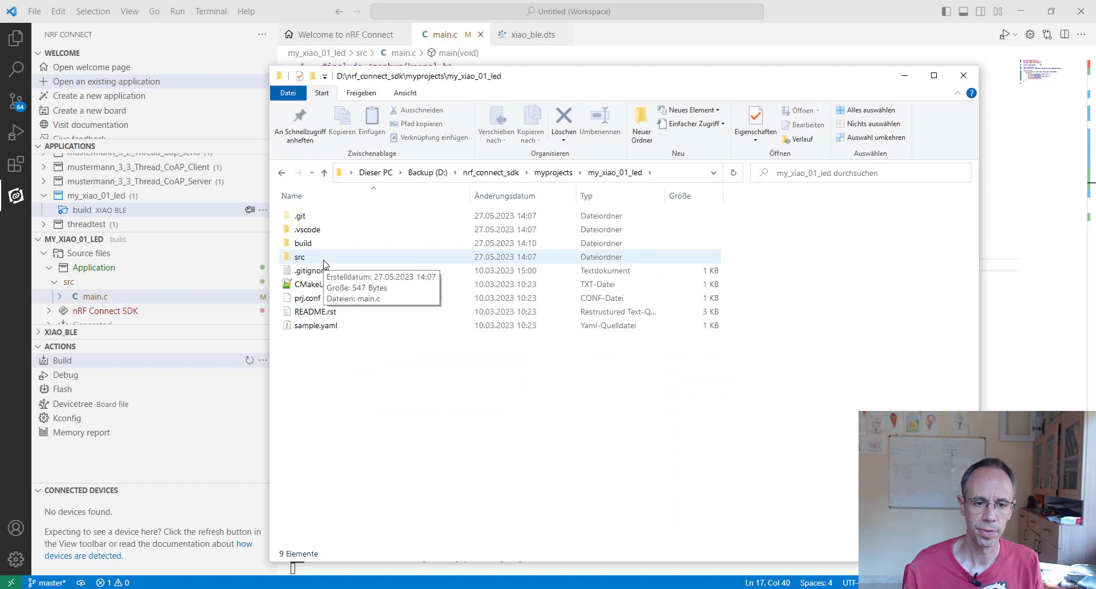
double_click(302, 242)
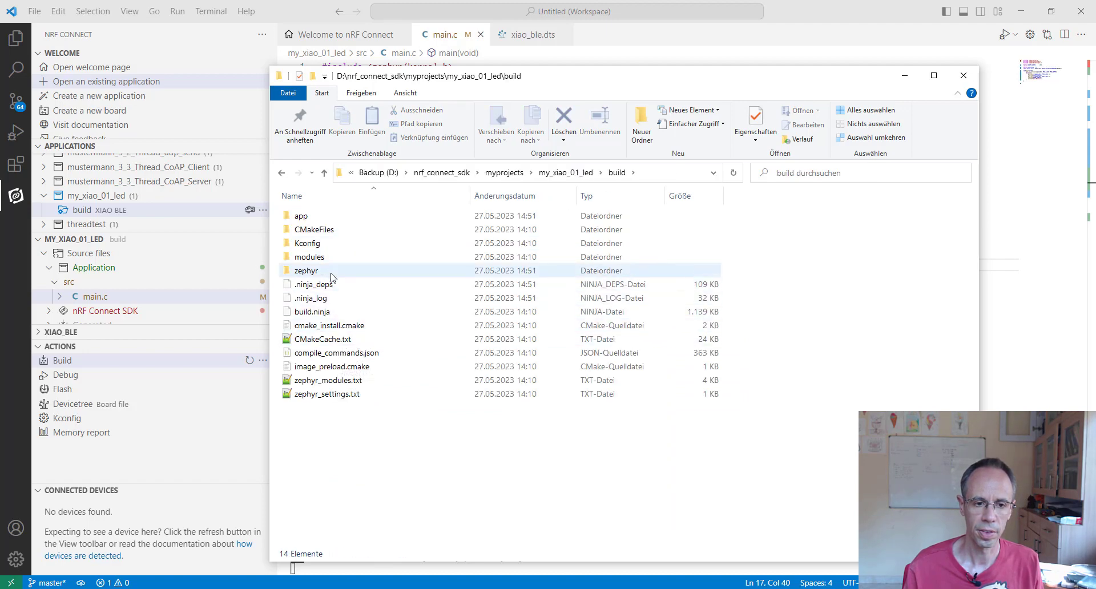
double_click(306, 270)
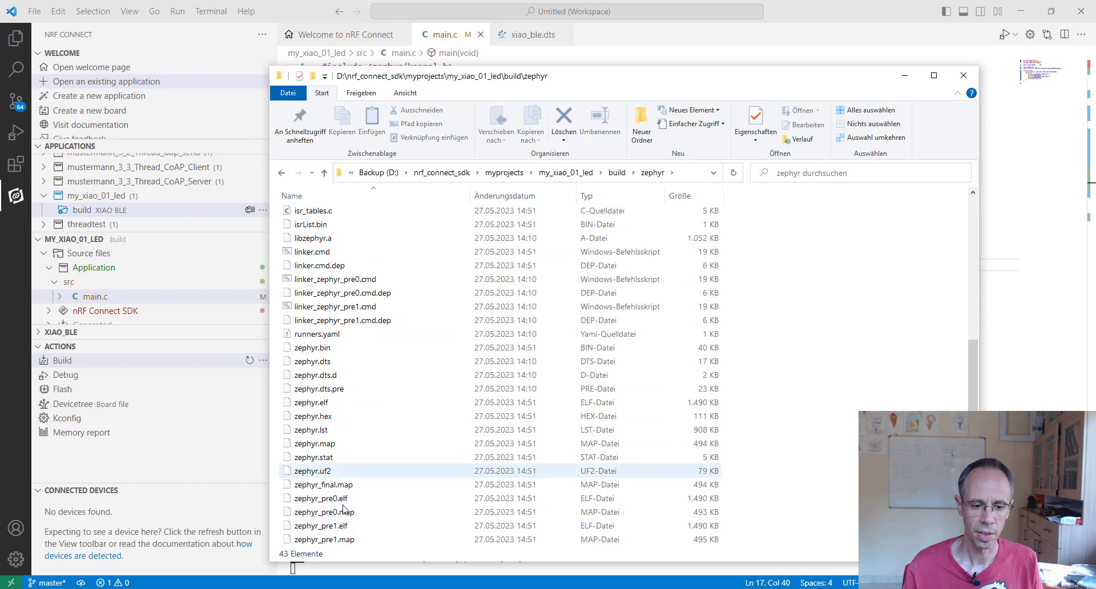
left_click(313, 471)
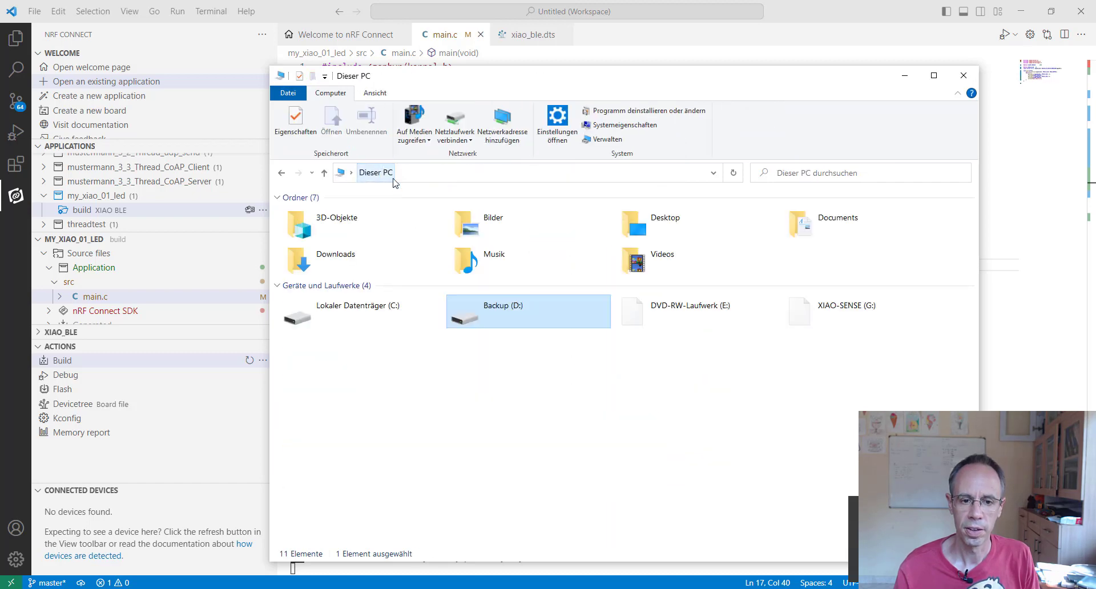
- Launch PuTTY and open the saved COM7 serial session
double_click(846, 305)
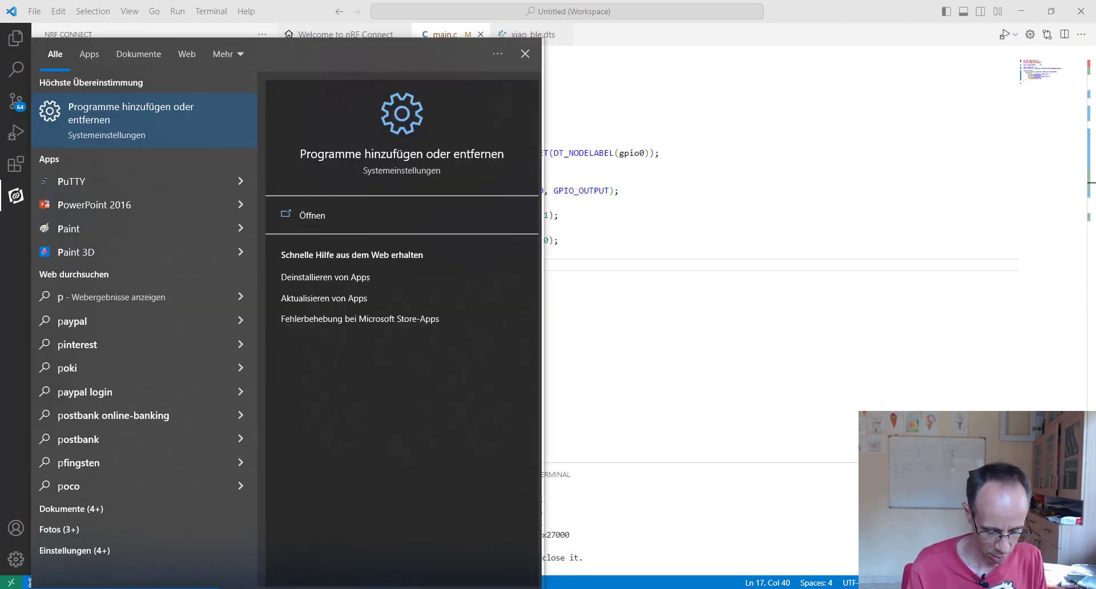
left_click(70, 181)
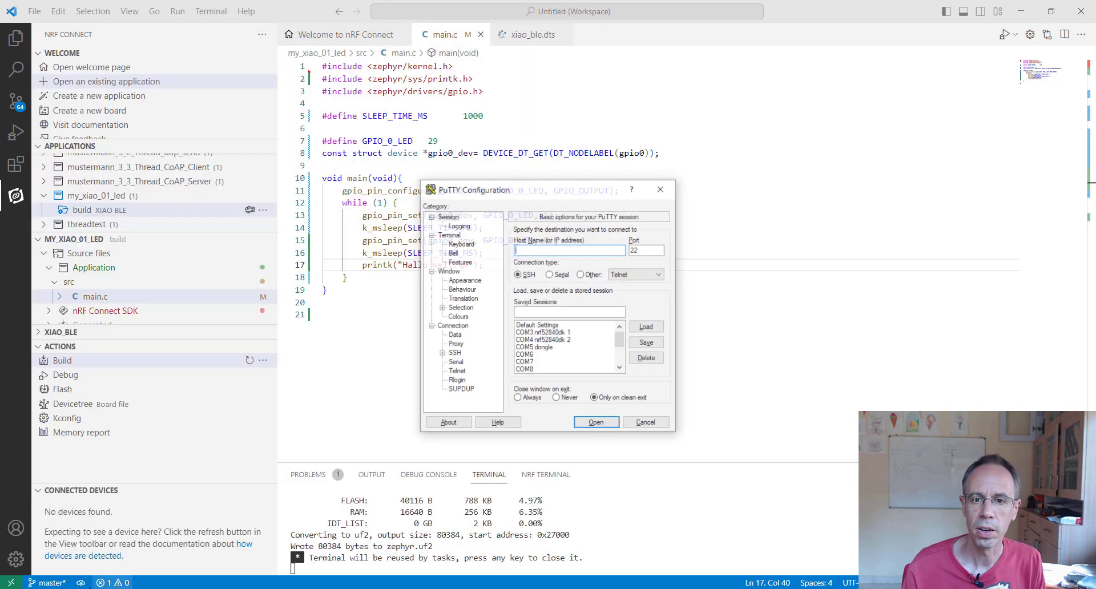
left_click(529, 362)
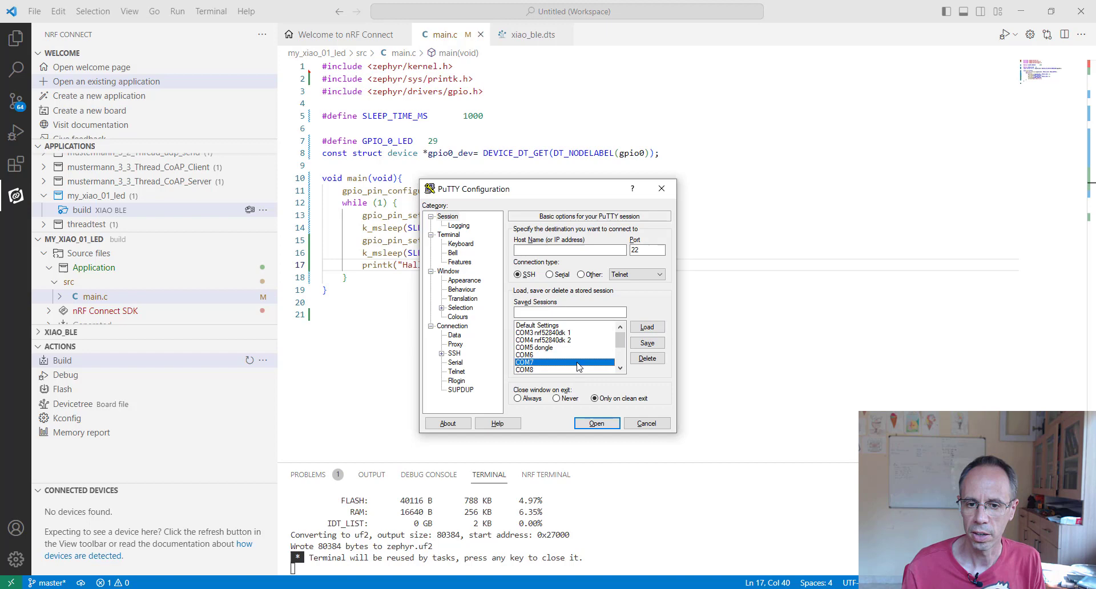
left_click(596, 423)
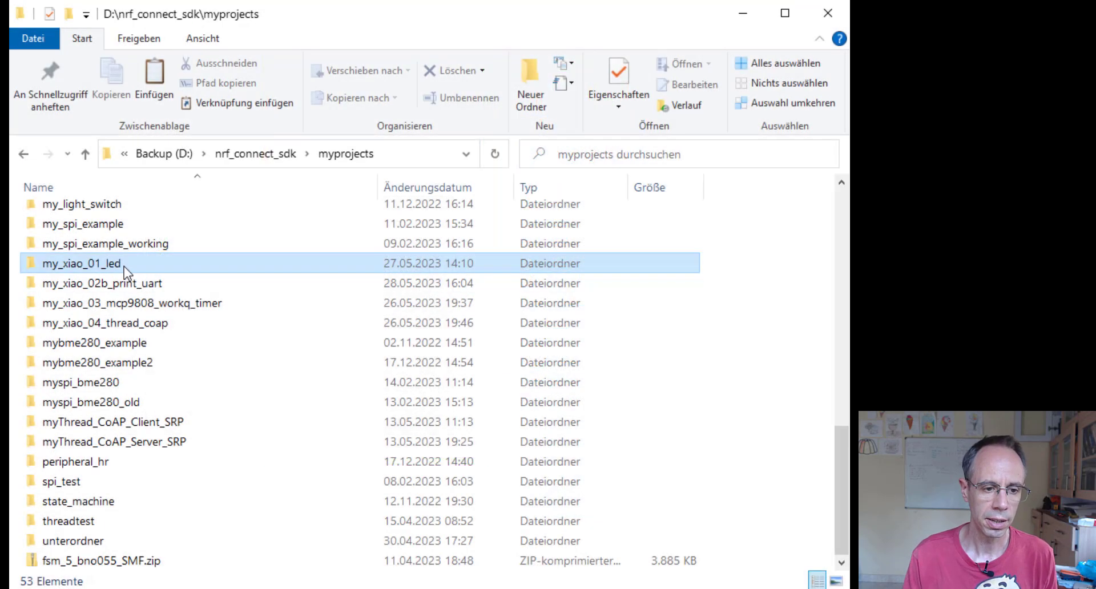
- Copy my_xiao_01_led and rename the duplicate to my_xiao_02_print_uart
left_click(83, 262)
type("my_xiao_02")
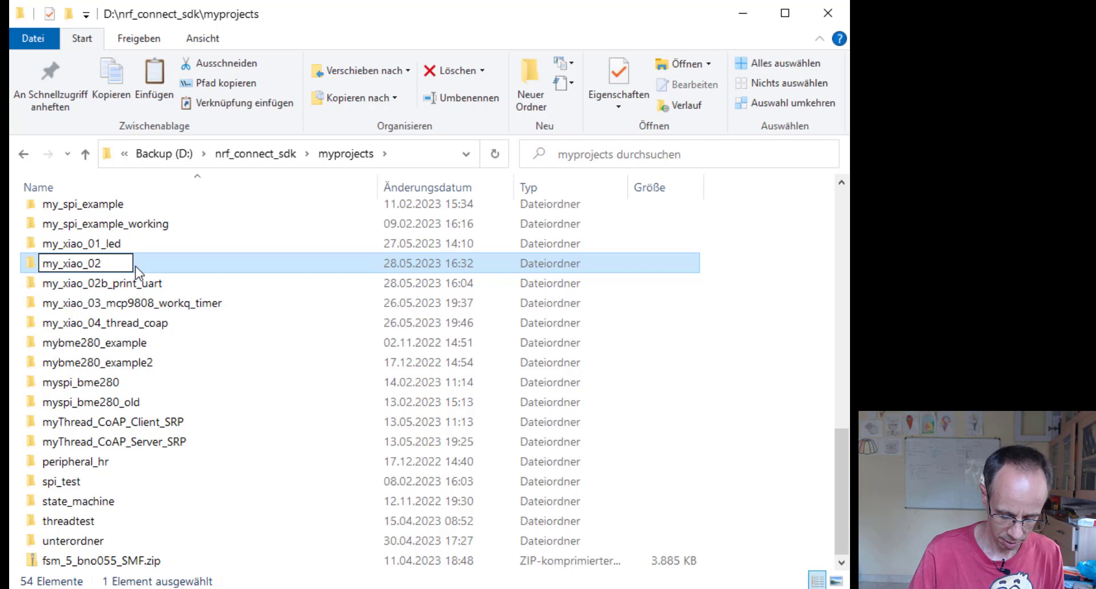
type("_prin")
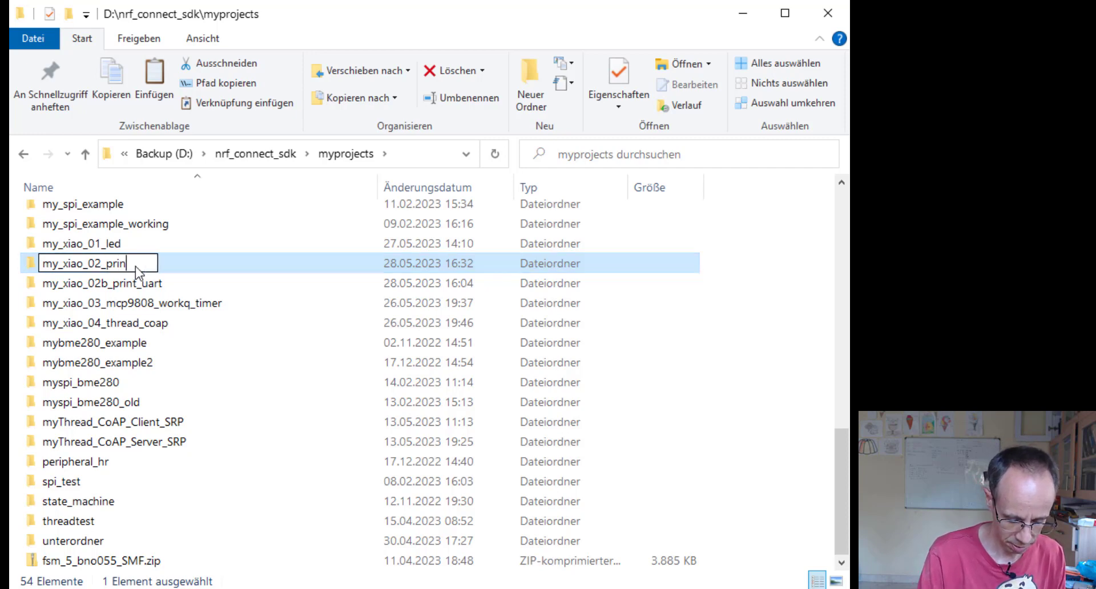
type("t_uart")
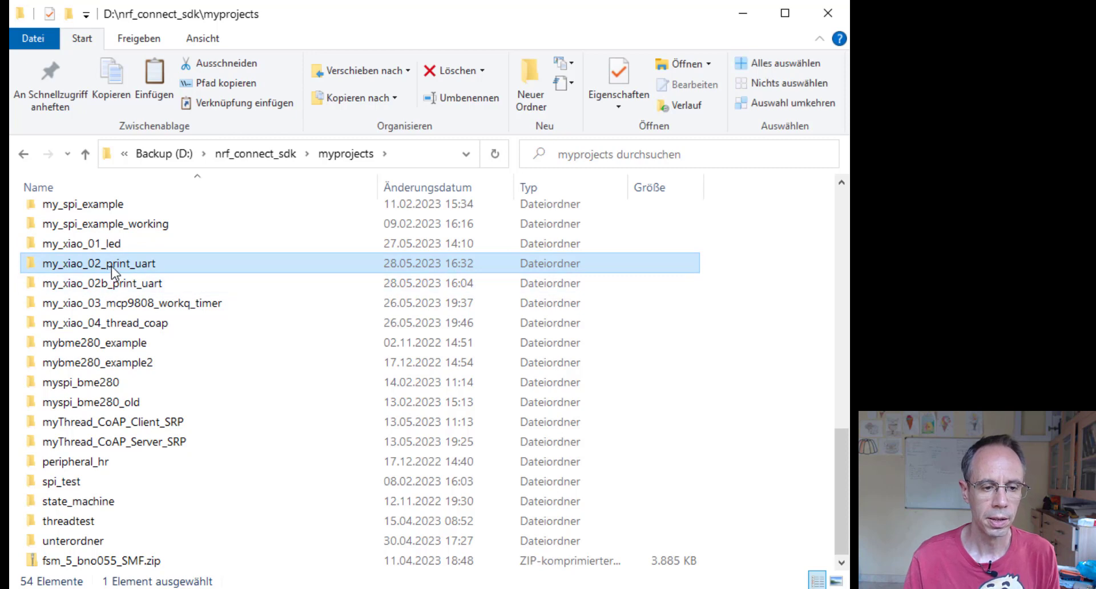
- Open my_xiao_02_print_uart as an existing nRF Connect application and start adding a build configuration
double_click(94, 264)
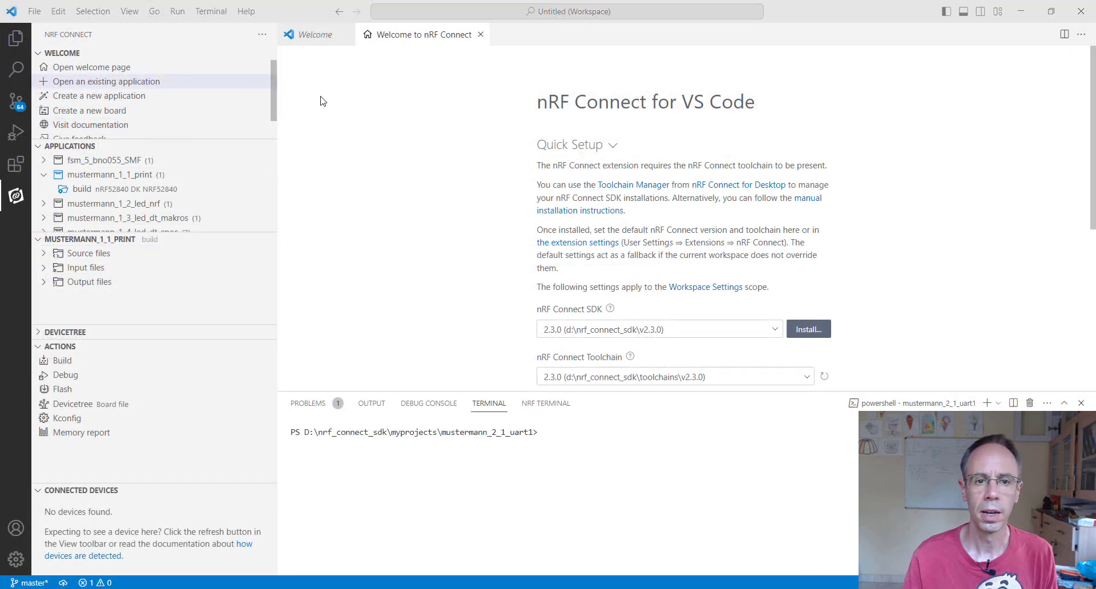
left_click(105, 81)
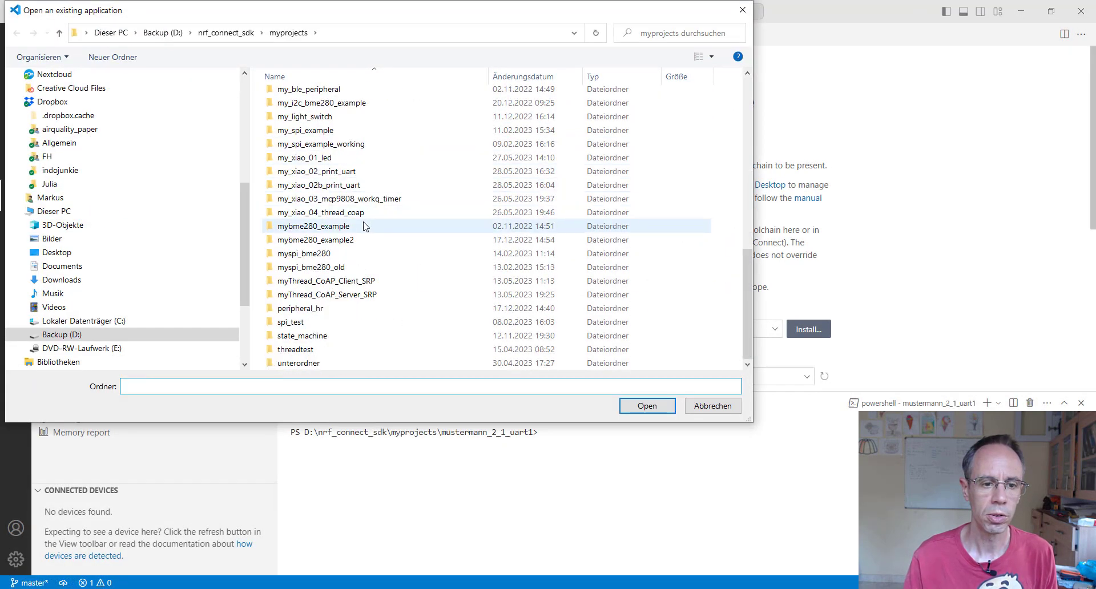
left_click(317, 171)
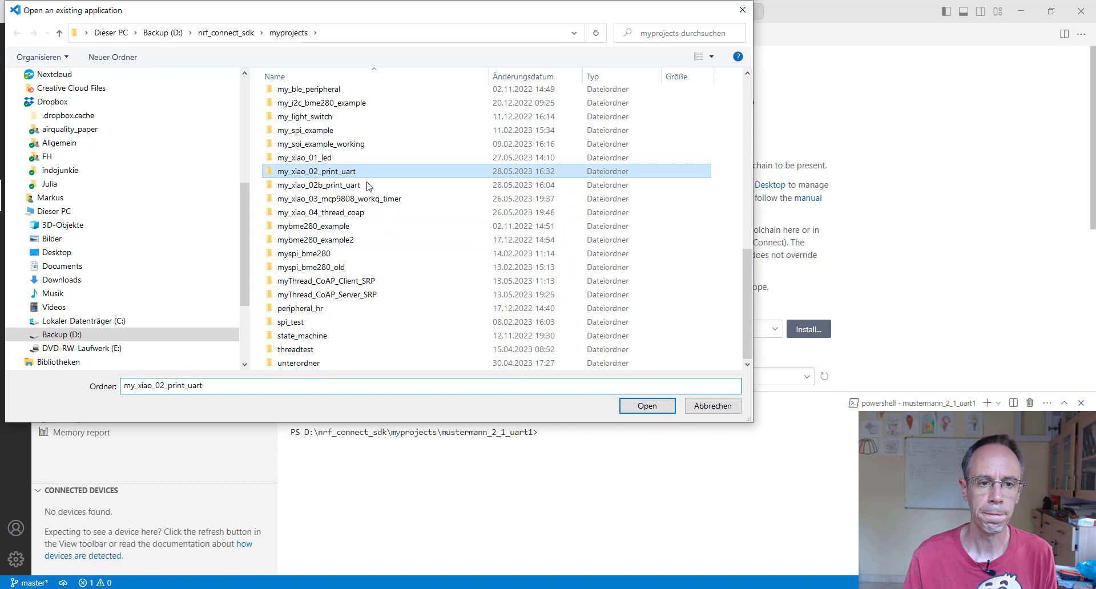
left_click(645, 406)
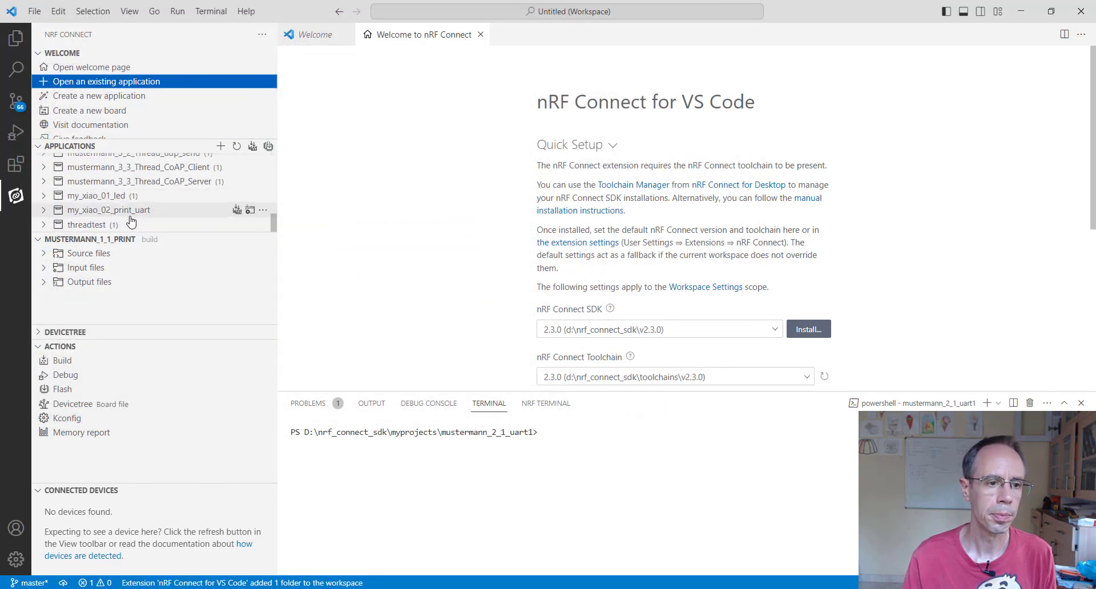
left_click(109, 210)
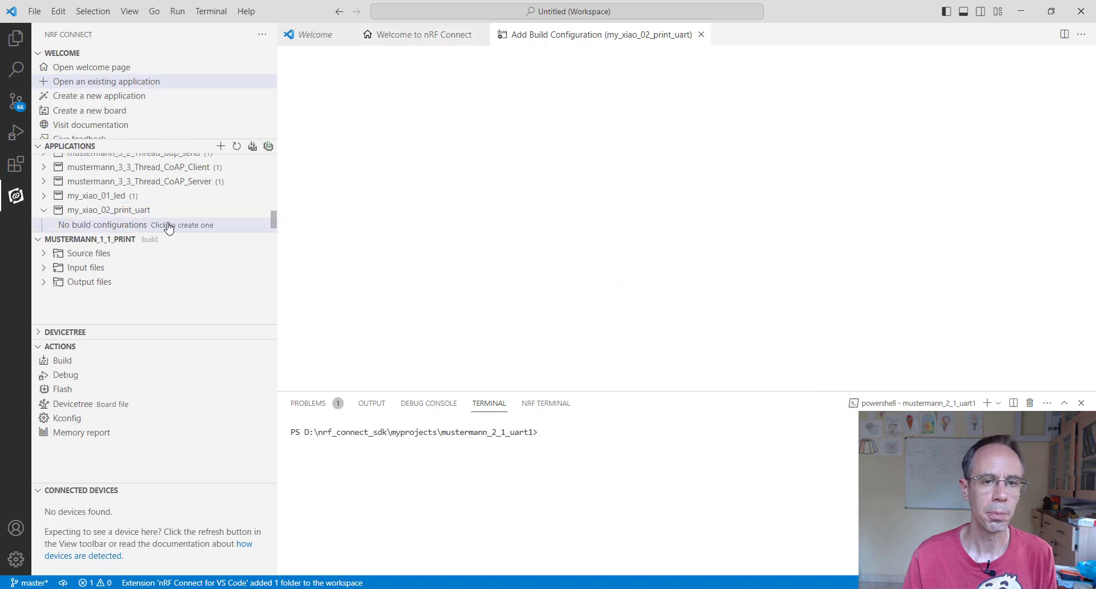
- Build my_xiao_02_print_uart for board xiao_ble, then open xiao_ble.dts
left_click(168, 224)
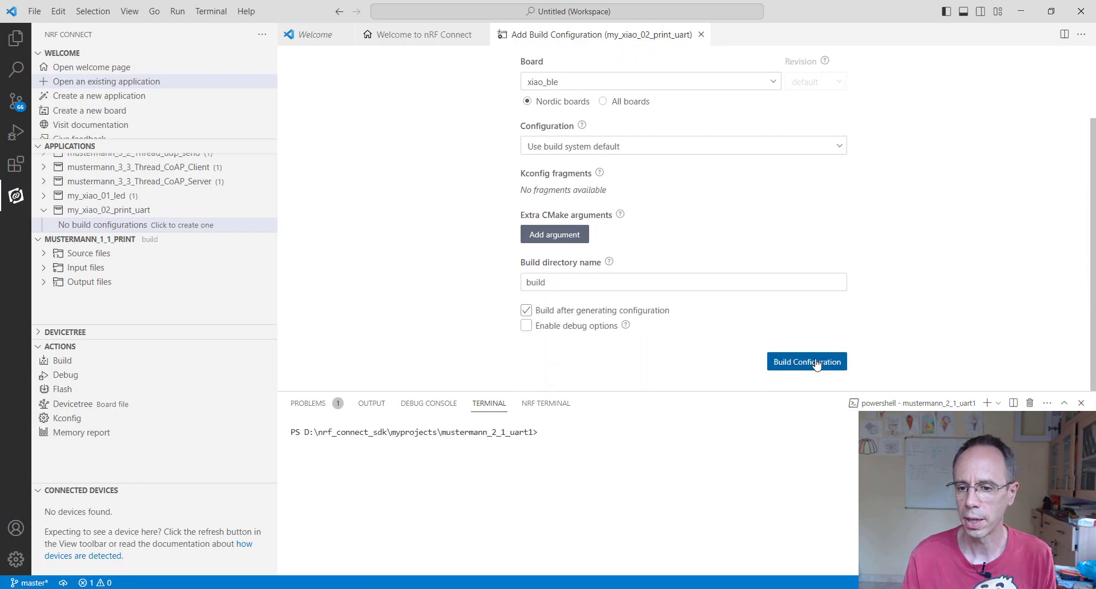
left_click(806, 361)
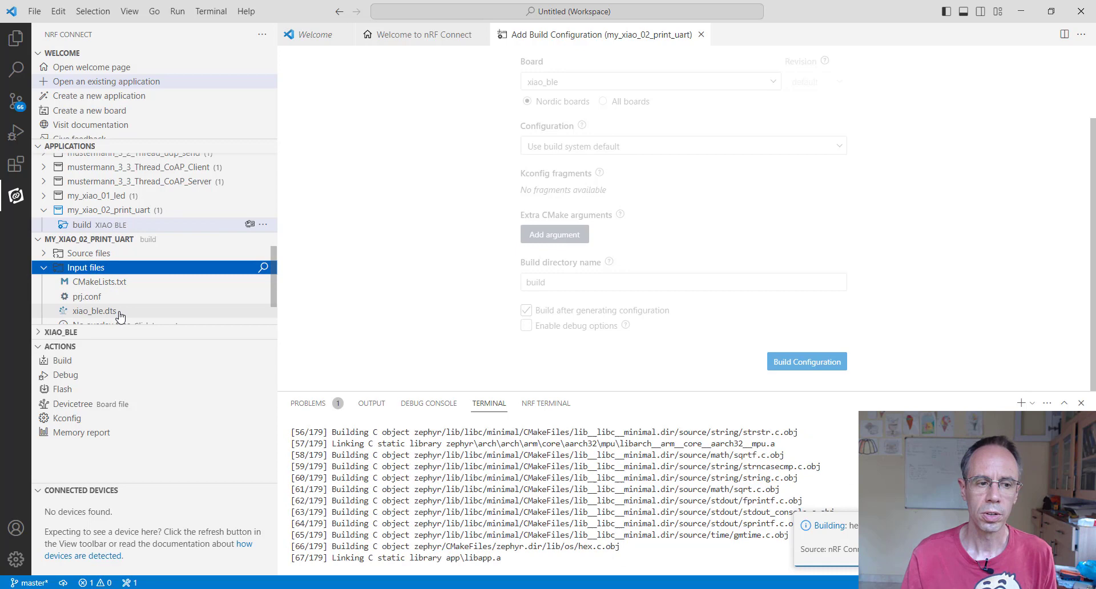
double_click(94, 310)
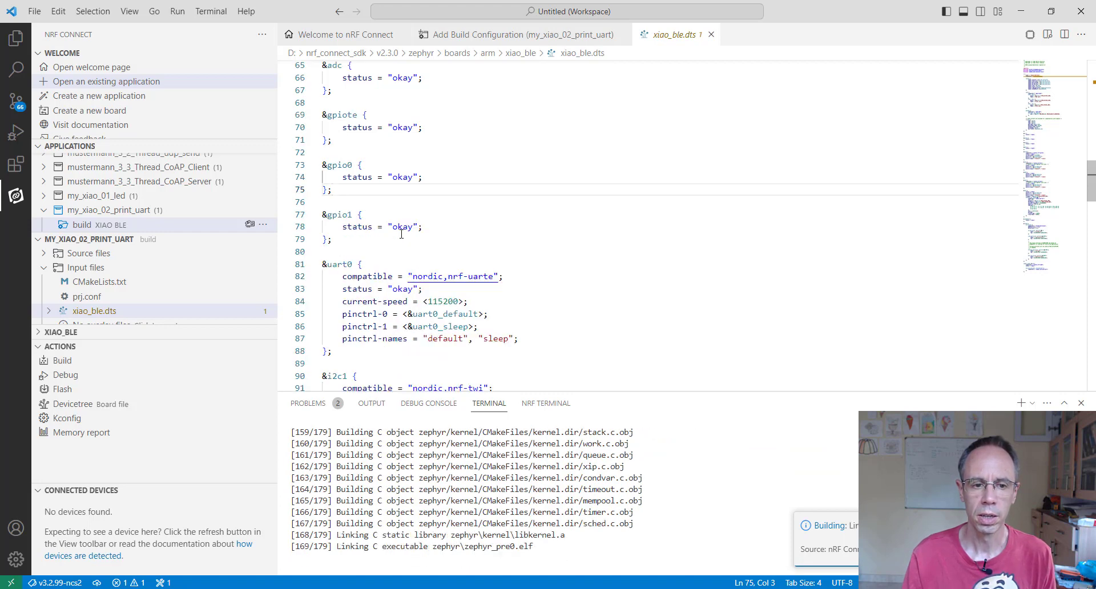
- Check uart0's TX/RX pins via &uart0_default in xiao_ble-pinctrl.dtsi, then close the devicetree tabs
scroll("down", 3)
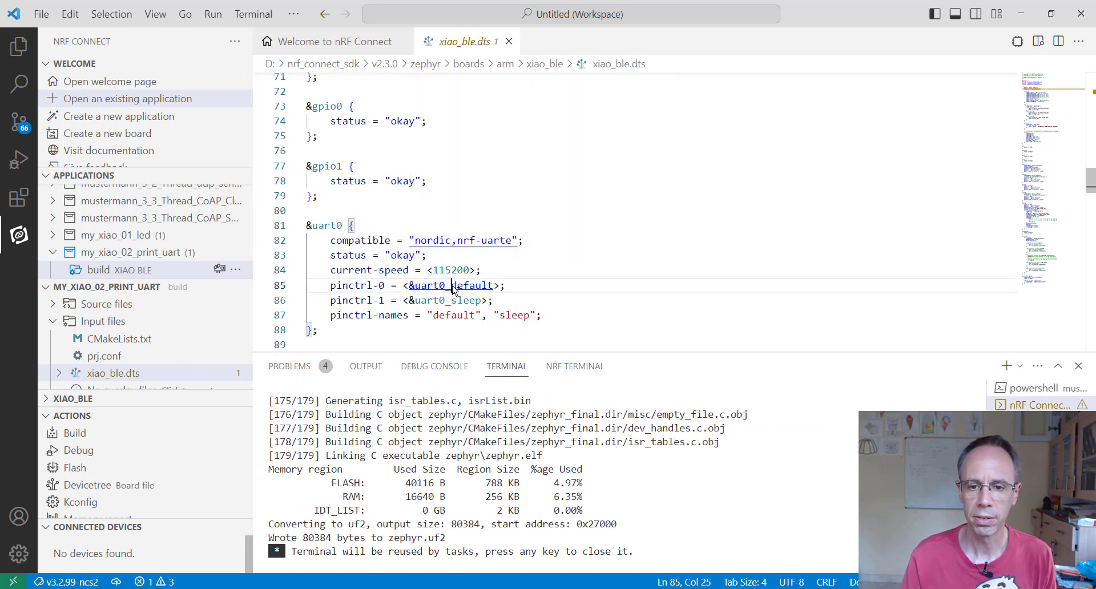
left_click(427, 284)
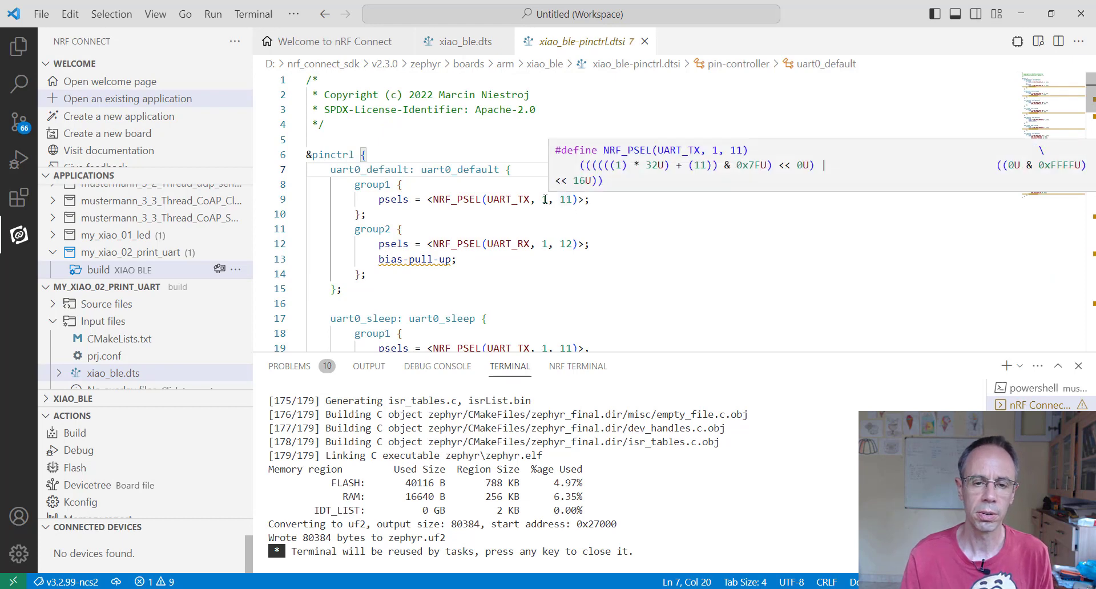
mouse_move(526, 265)
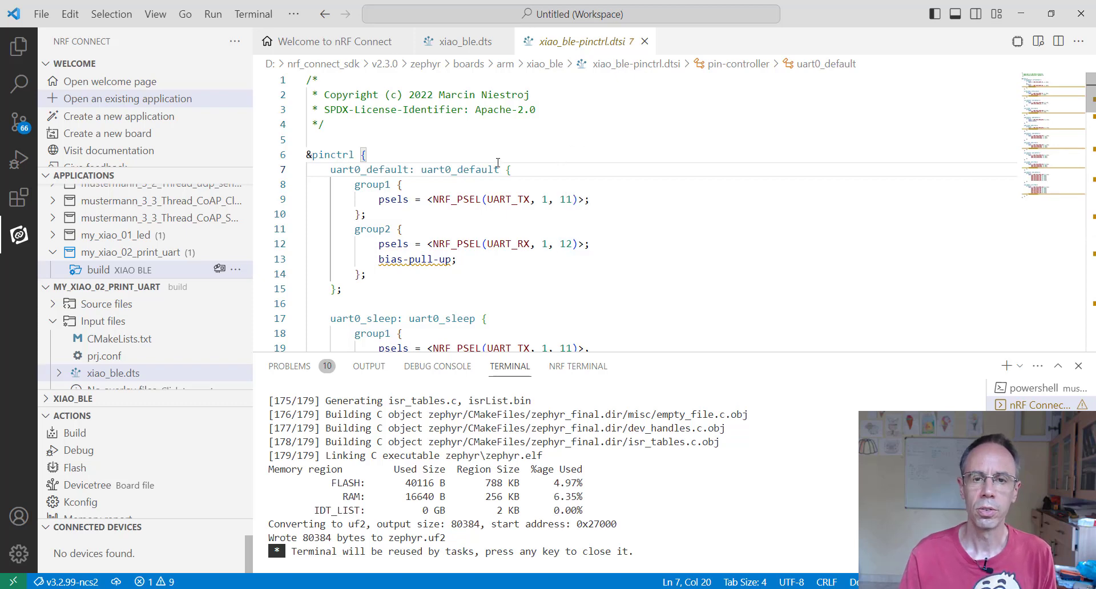
left_click(644, 41)
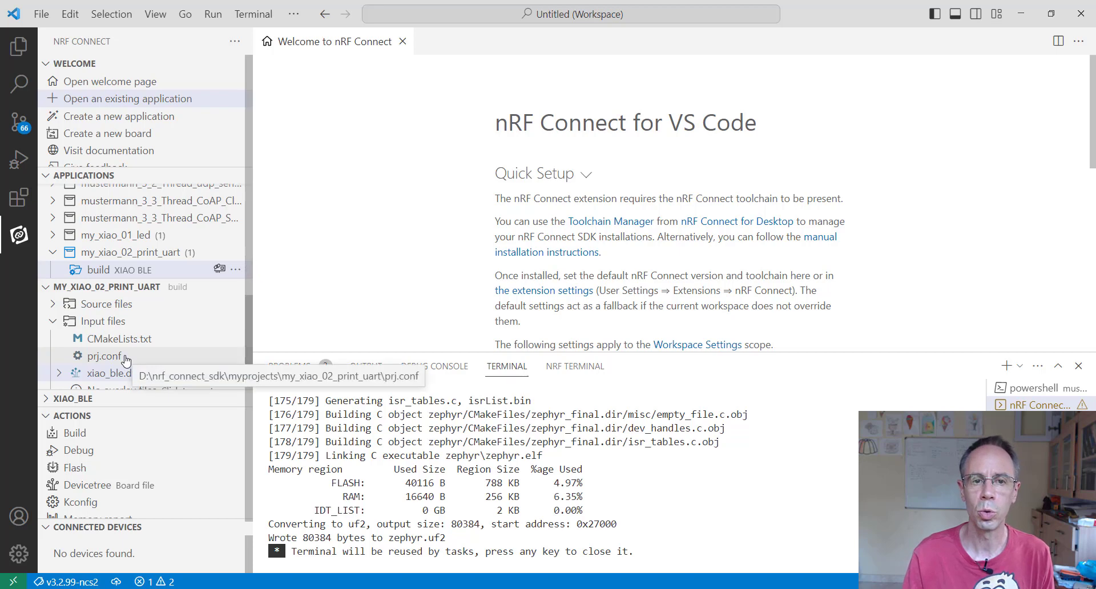
left_click(103, 355)
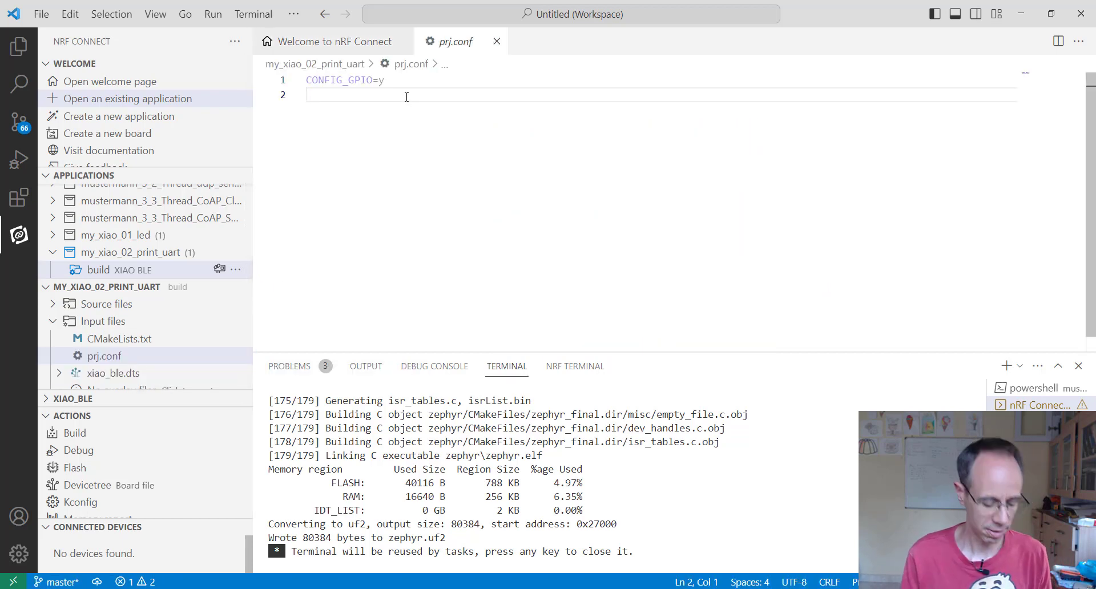
- Add CONFIG_UART_ASYNC_API=y to prj.conf using autocomplete
type("CON")
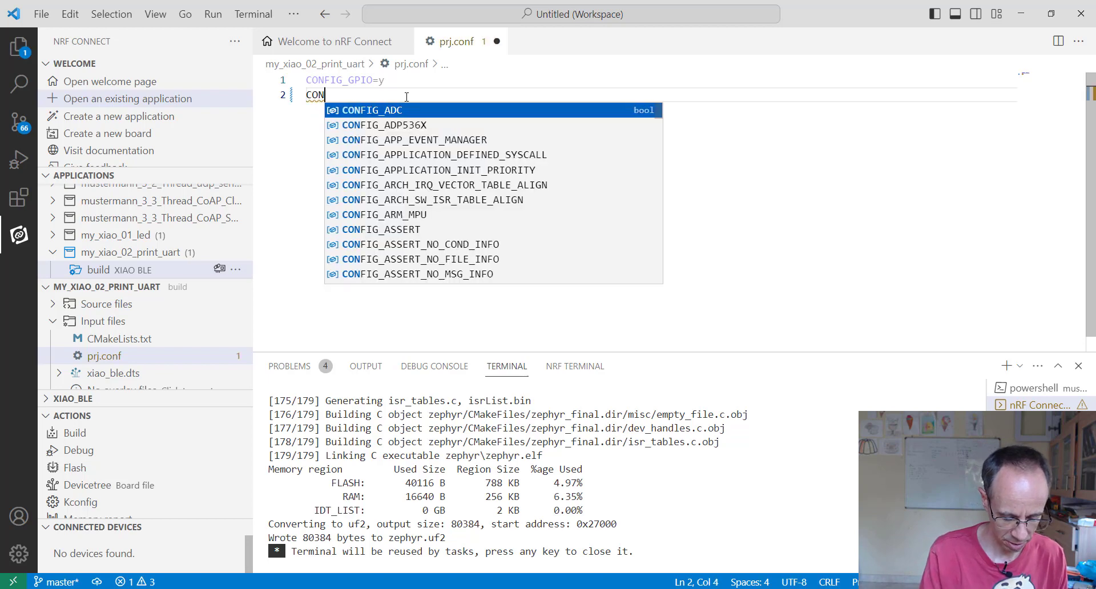
type("FIG")
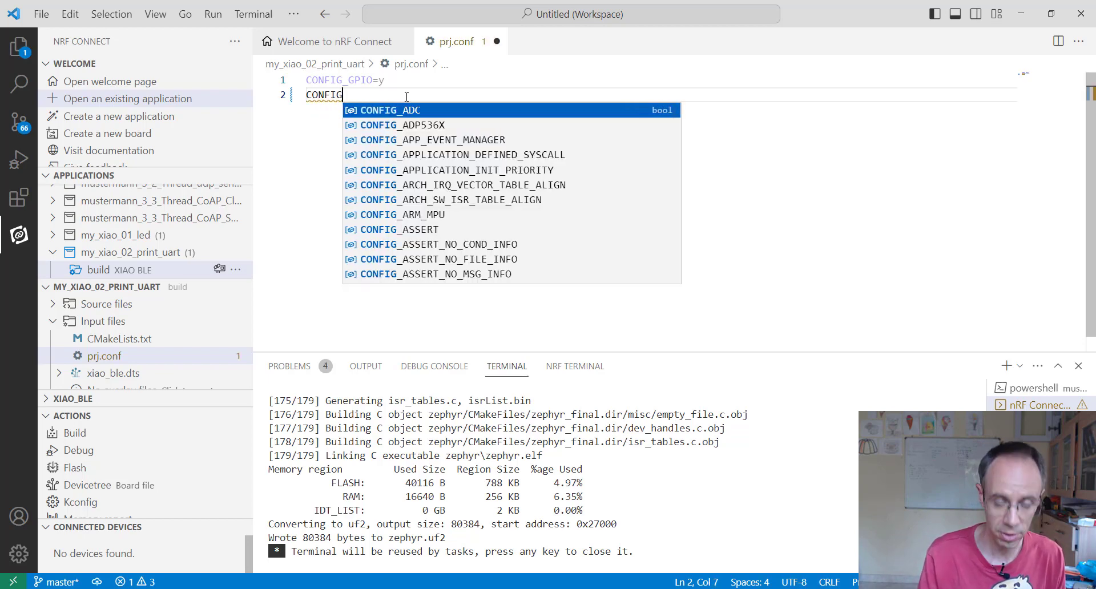
type("_")
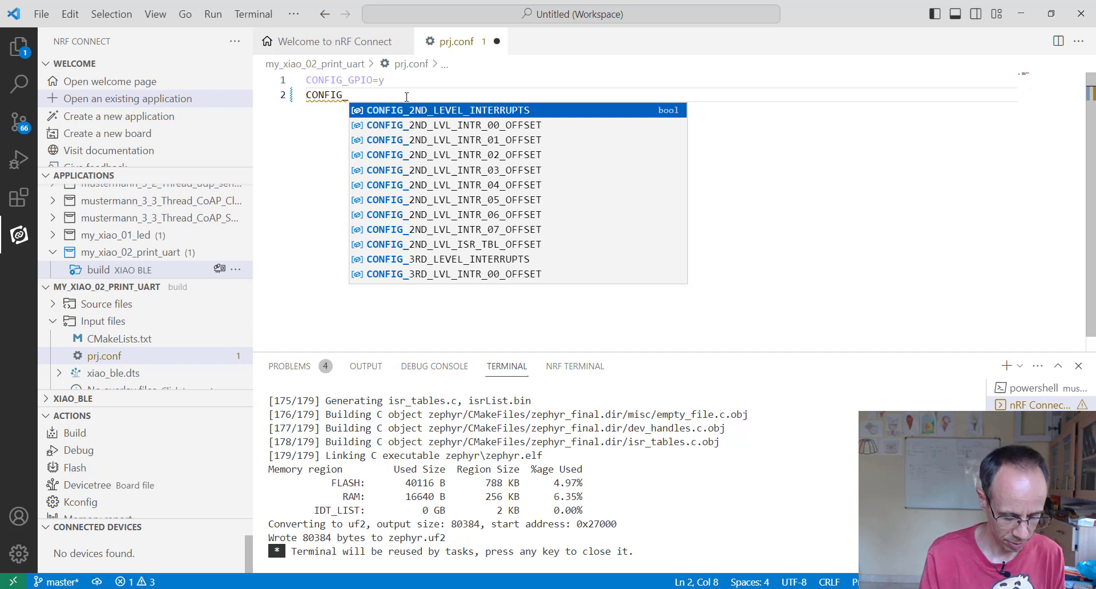
type("U")
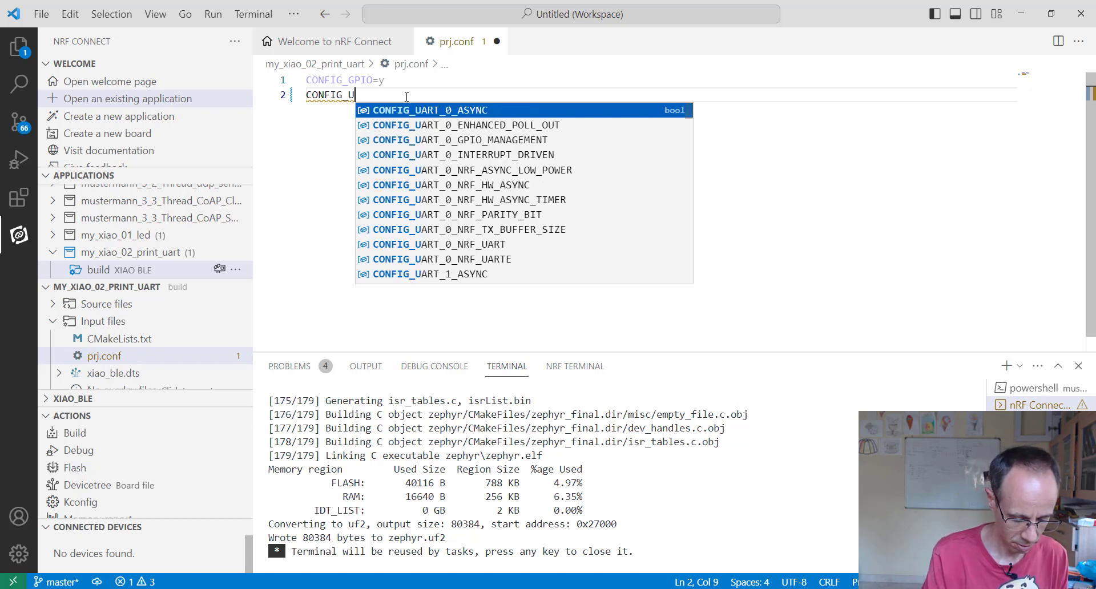
type("ART")
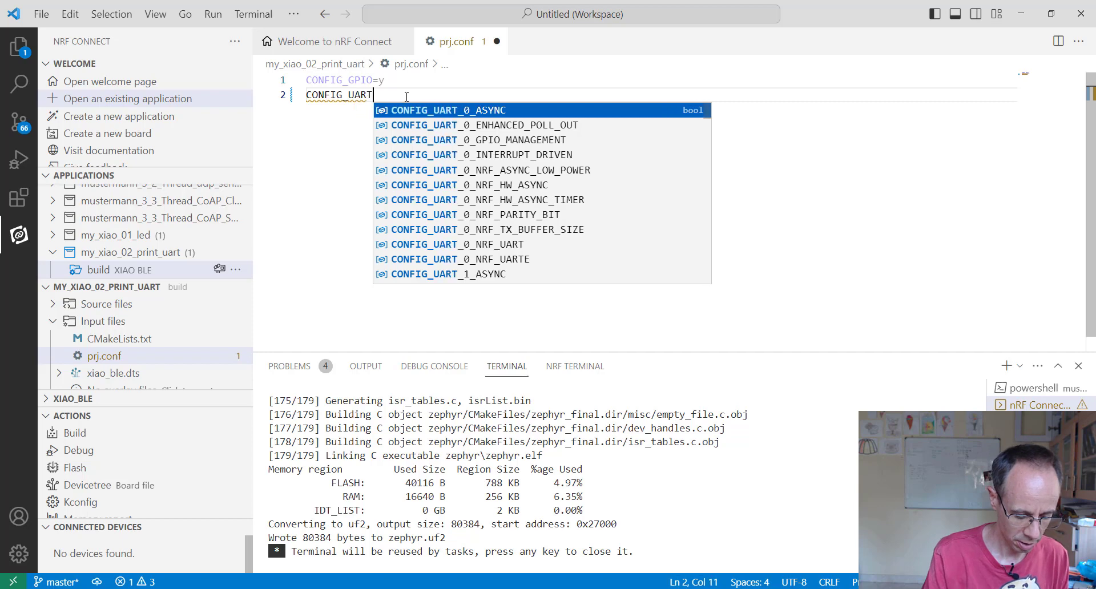
type("_ASYNC_API=y")
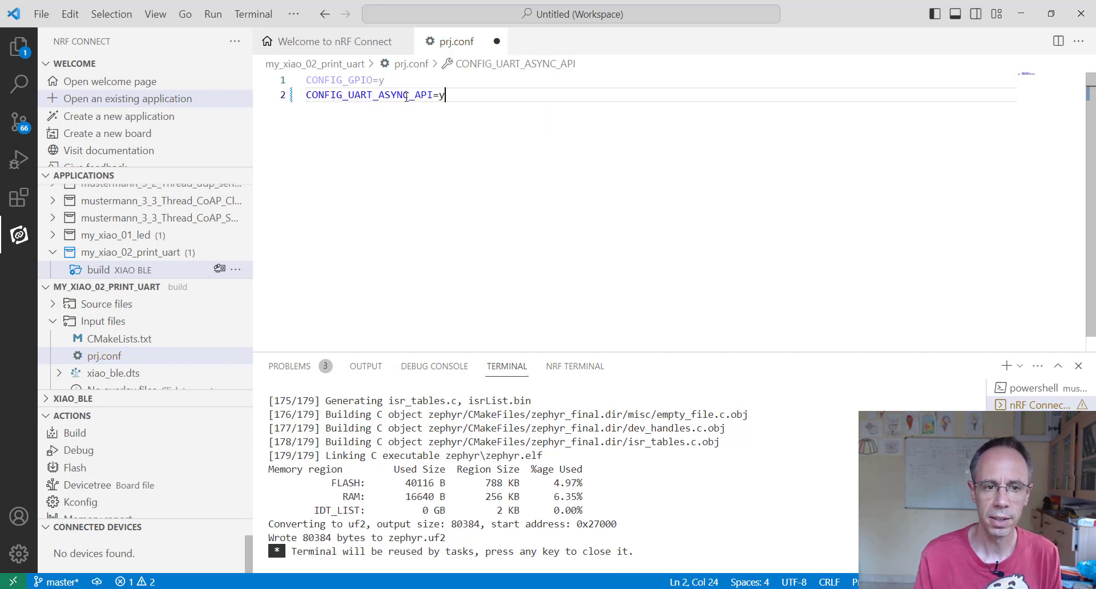
key("Enter")
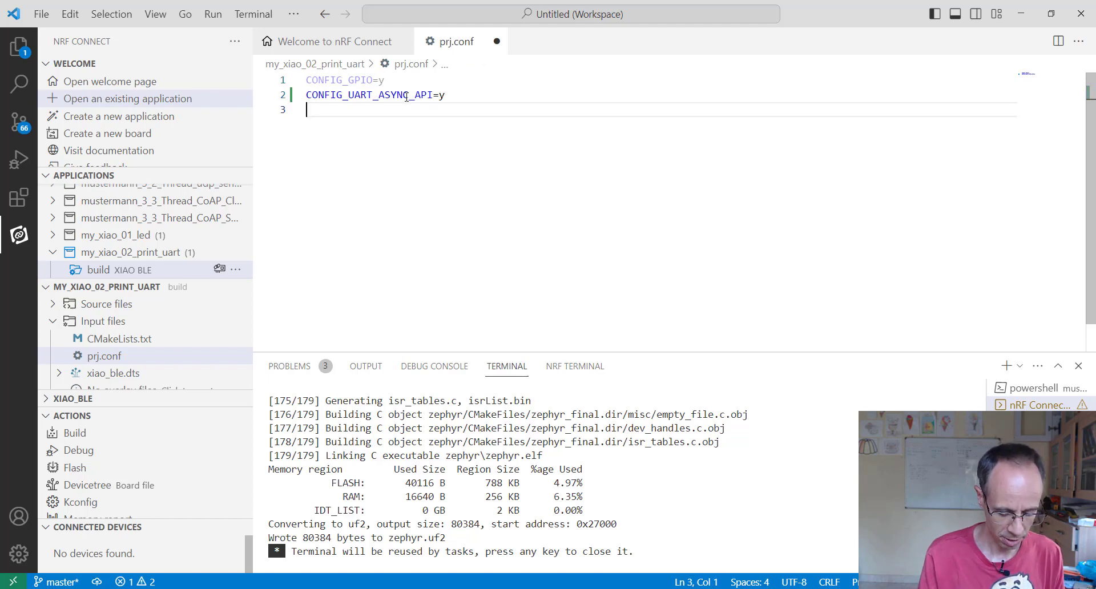
- Add CONFIG_UART_0_INTERRUPT_DRIVEN=n and CONFIG_UART_0_ASYNC=y to prj.conf
type("CONFIG")
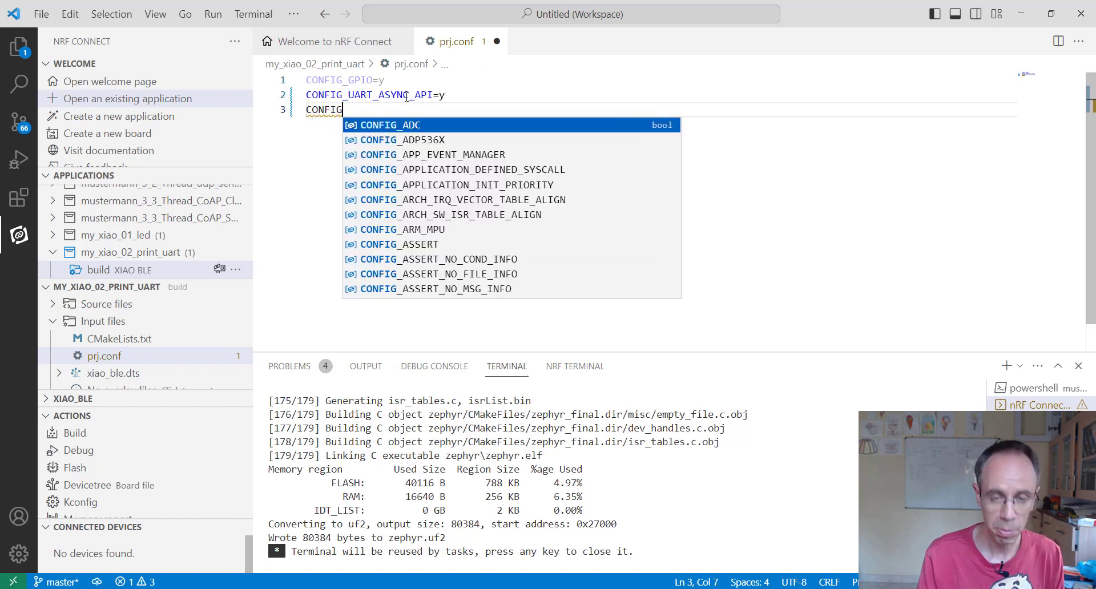
type("_")
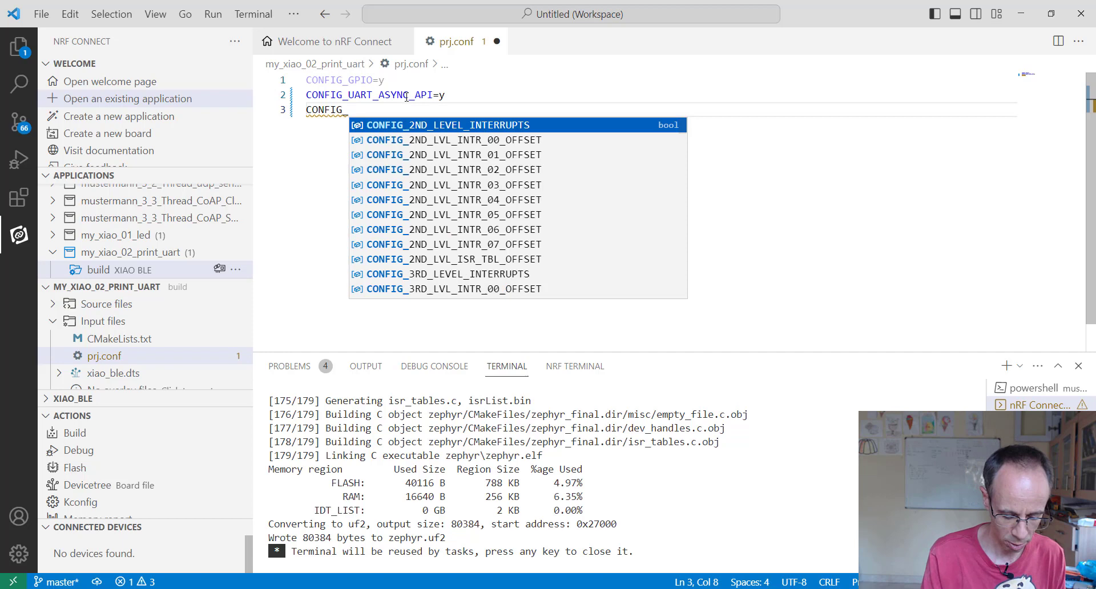
type("UO")
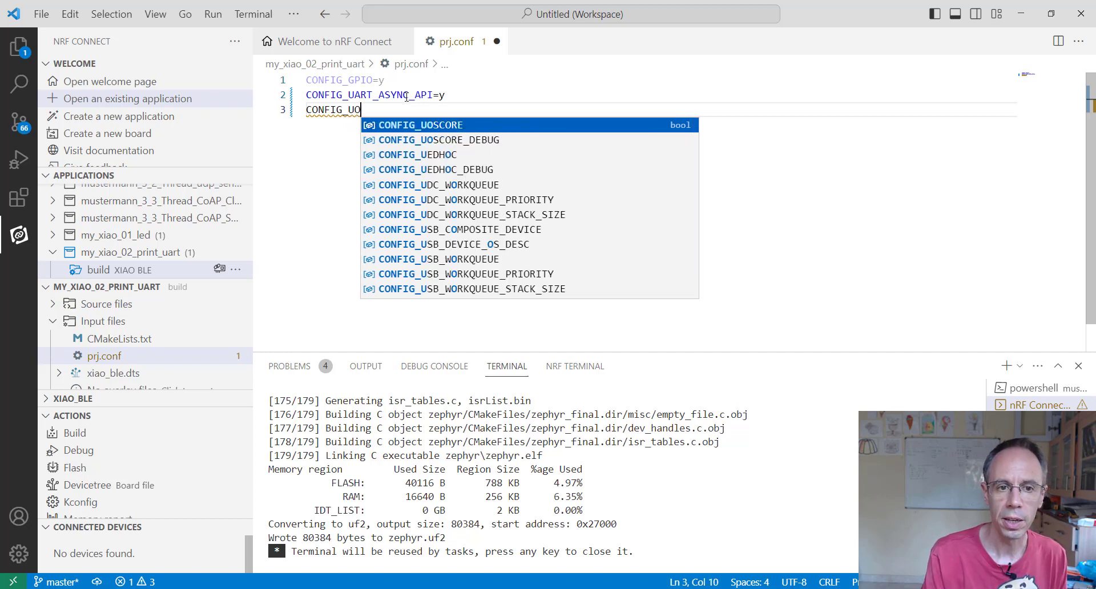
type("ART_")
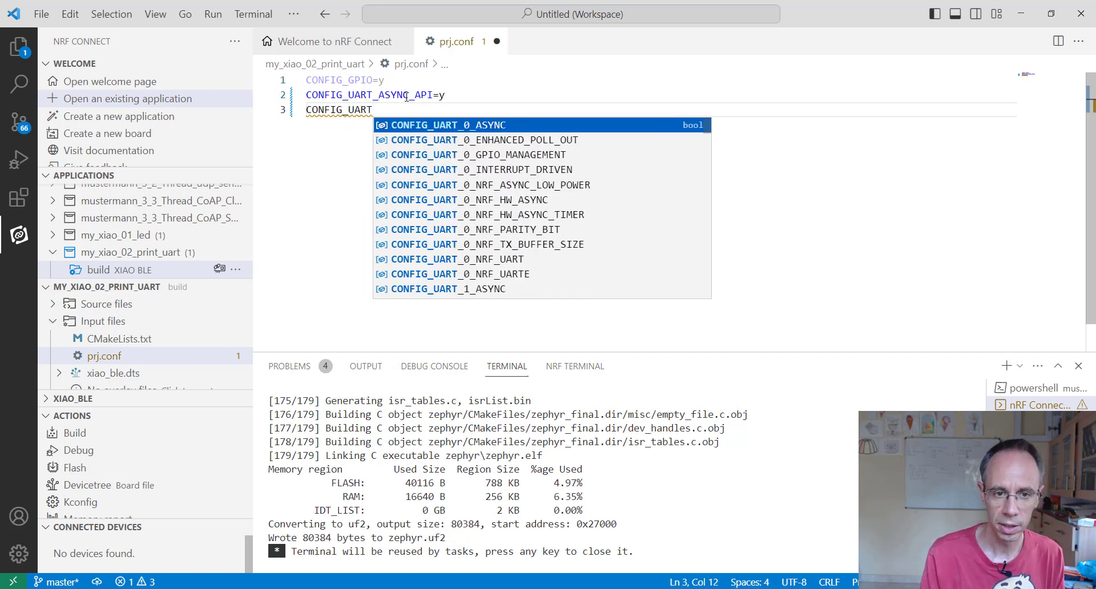
type("_0_ASYNC=y")
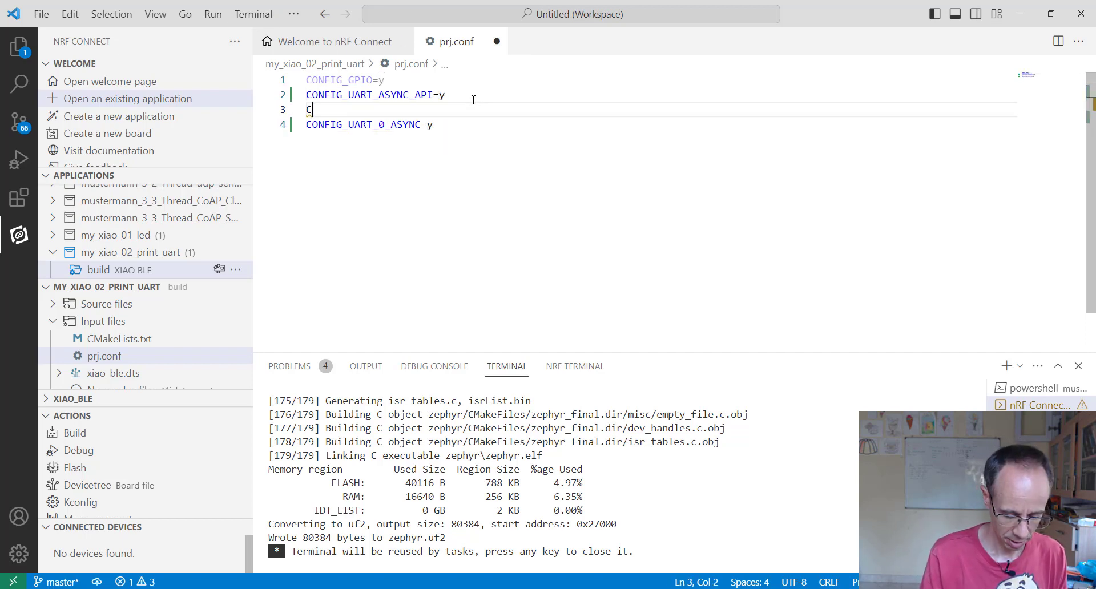
type("ONFIV")
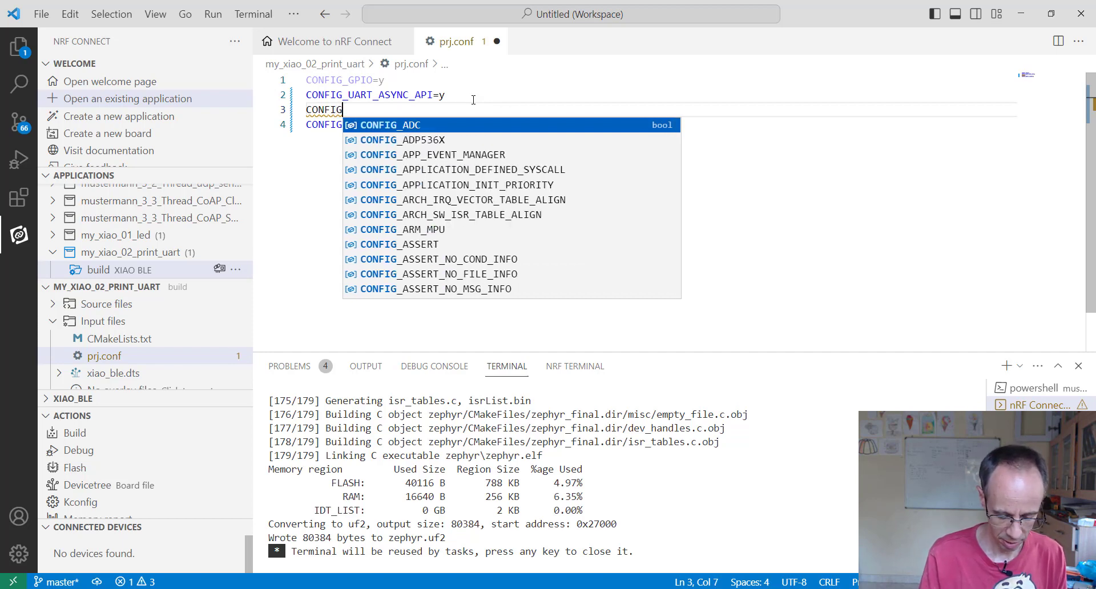
type("_UART_0_INTERRUPT_DRIVEN=")
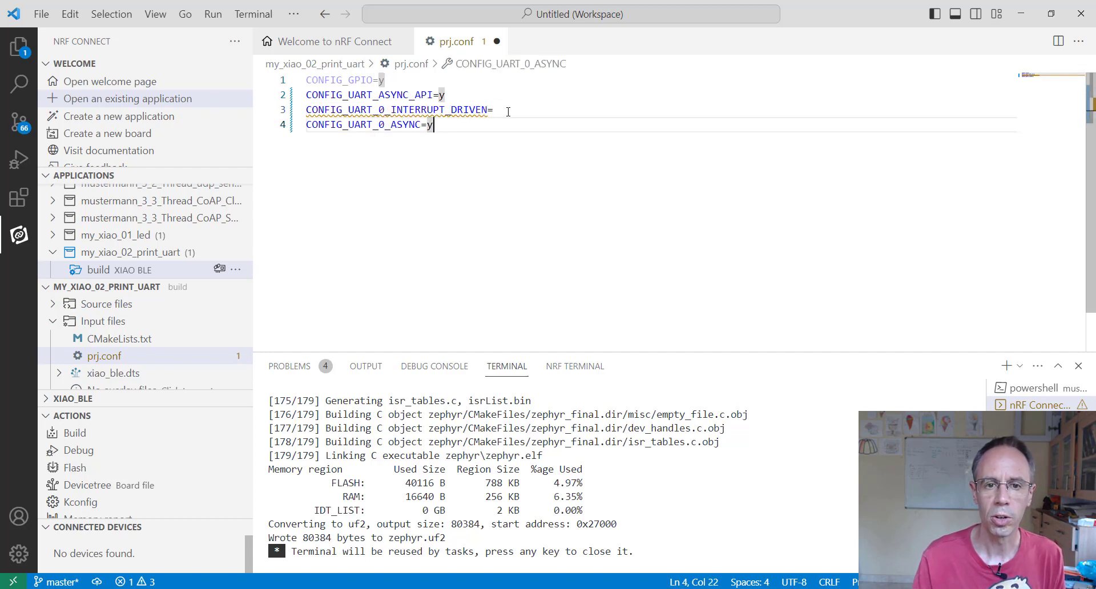
type("n")
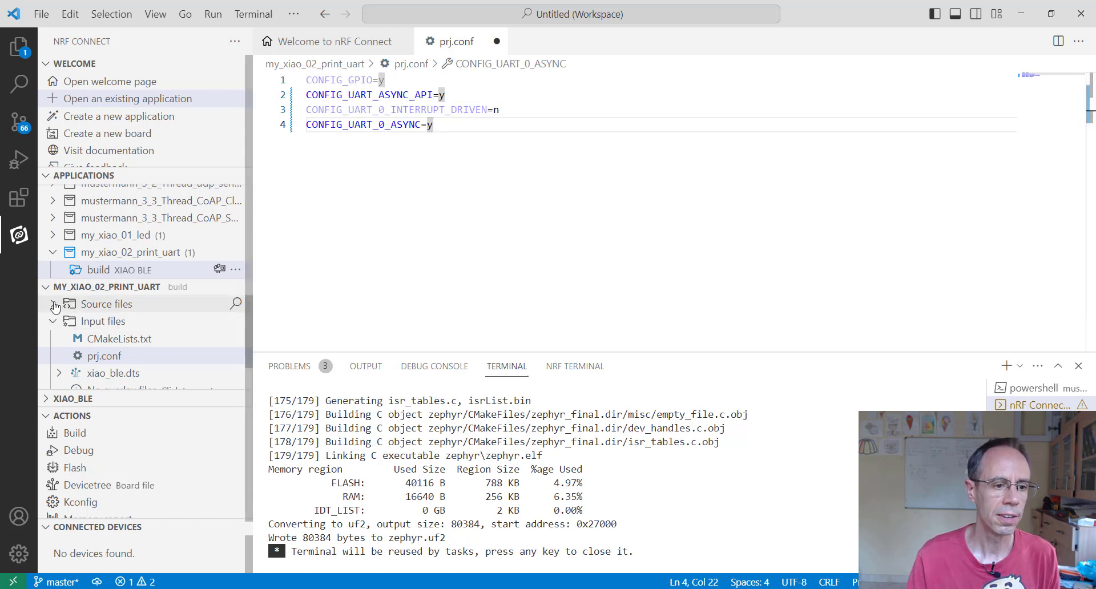
left_click(112, 321)
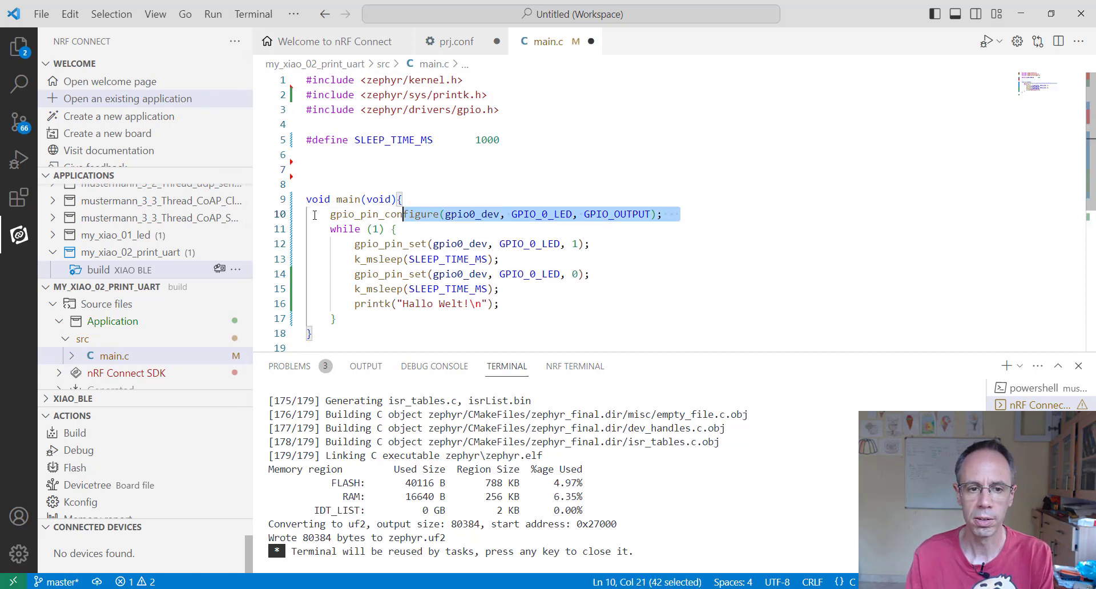
- Replace main.c's GPIO blink with a uart0 handle, tx_buf, counter and device_is_ready check
key("Delete")
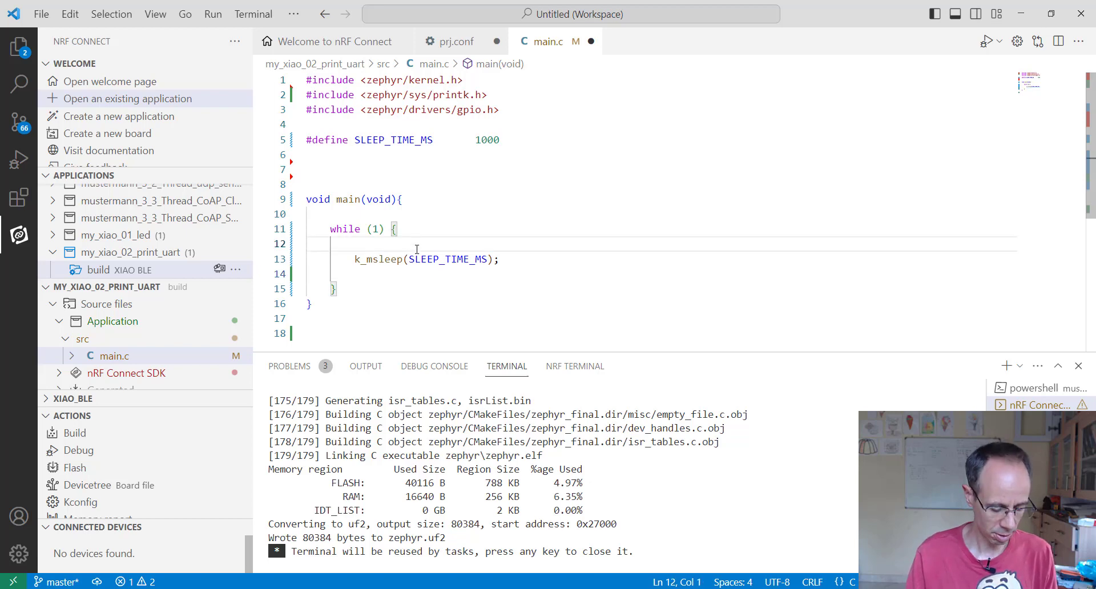
type("printk(\"Hallo Welt!\\n\");")
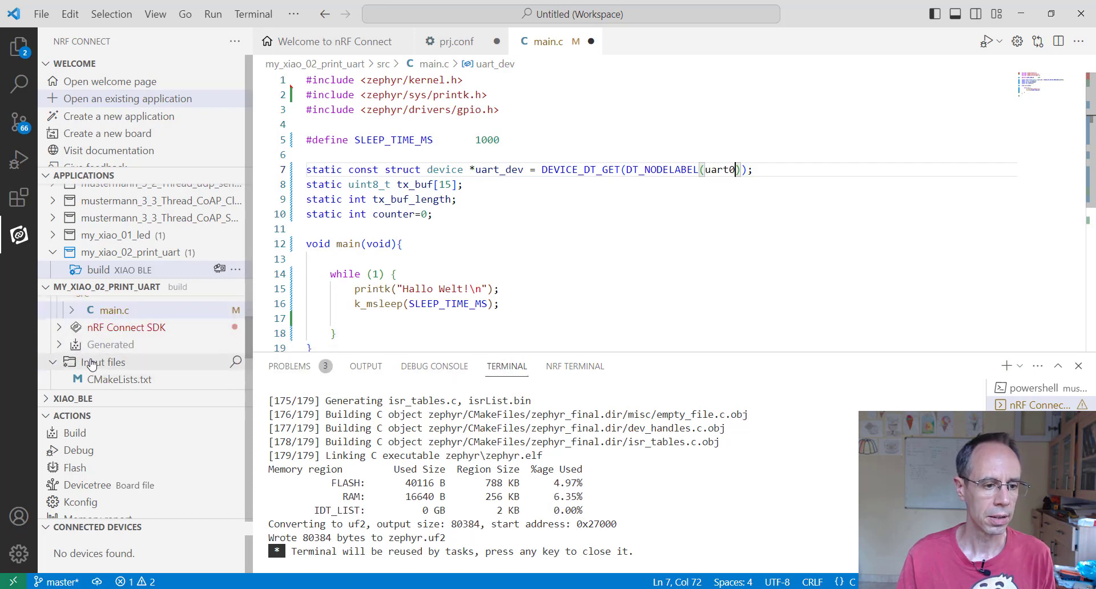
left_click(112, 368)
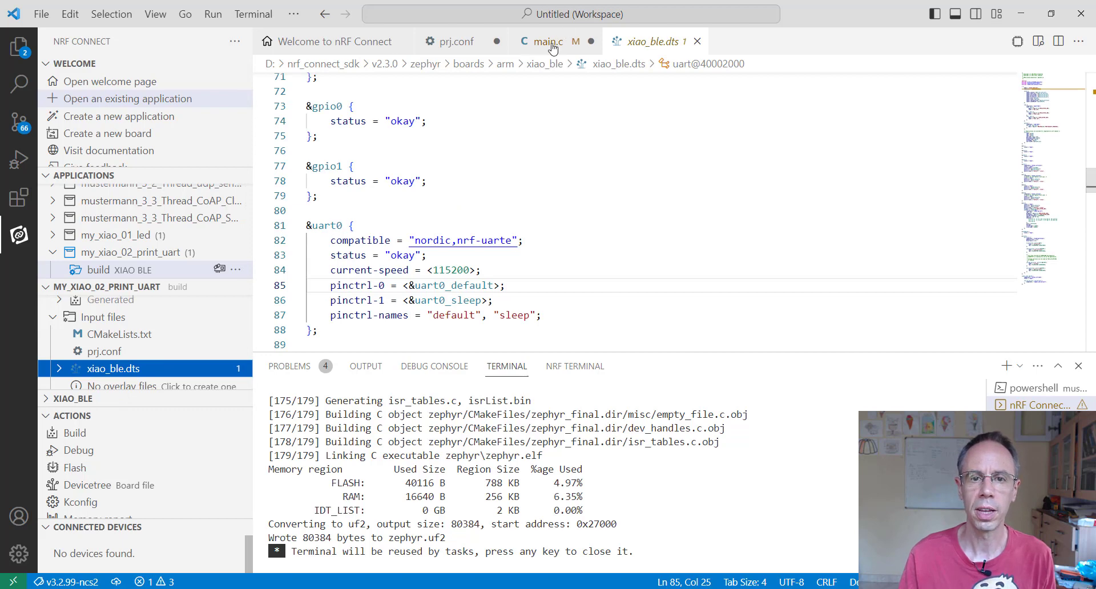
left_click(544, 41)
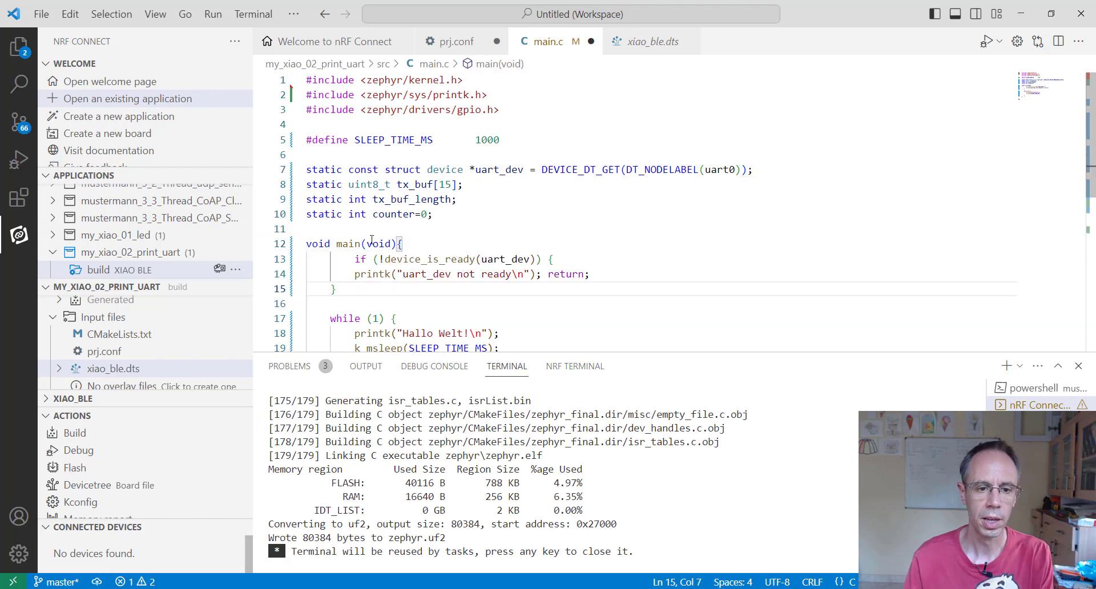
left_click(350, 259)
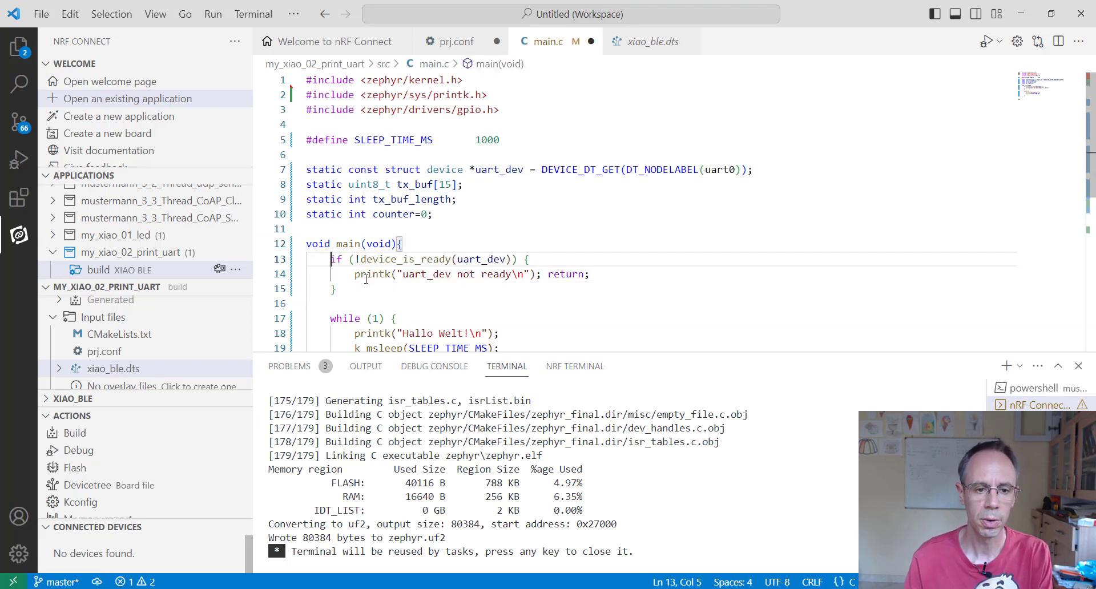
- Loop sprintf 'Counter: %d' into tx_buf, send via uart_tx, increment counter, include uart.h and stdio.h
scroll("down", 3)
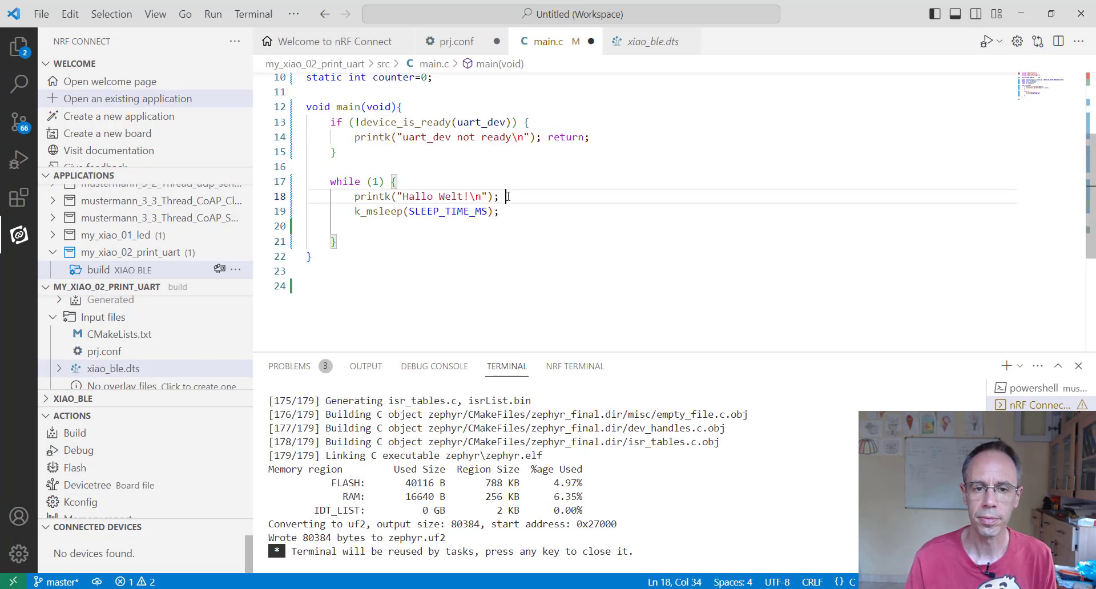
type("tx_buf_length = sprintf(tx_buf, \"Counter: %d\\n\\r\", counter);")
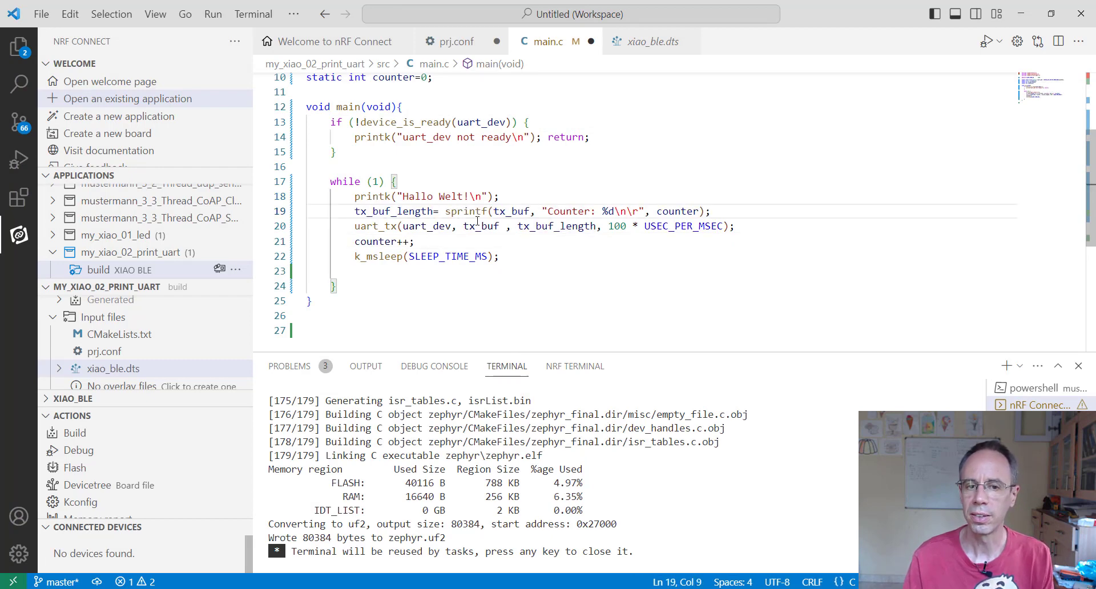
left_click(510, 211)
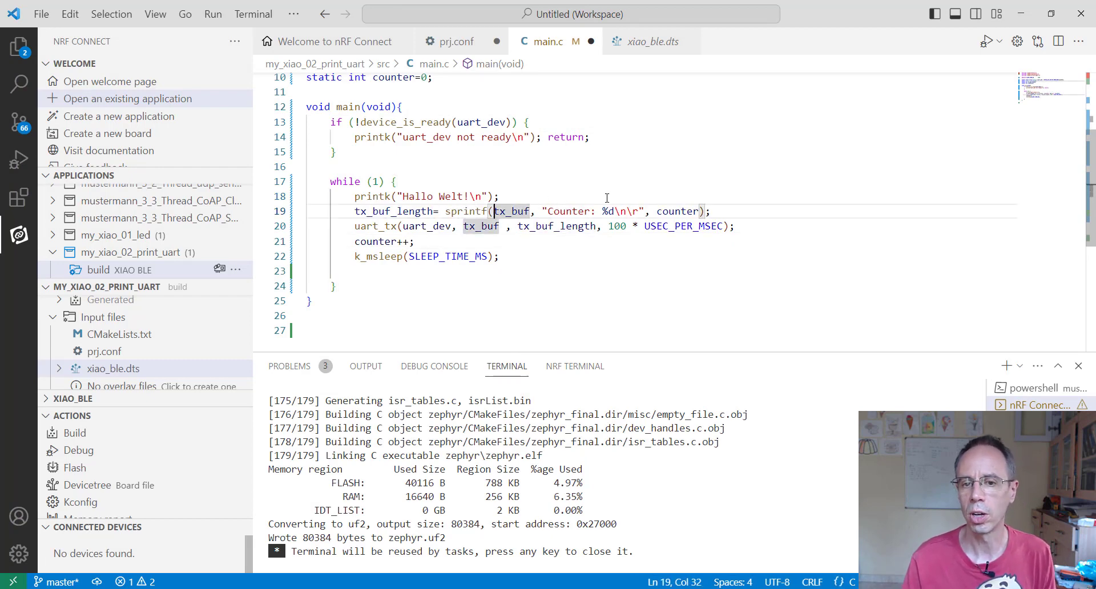
left_click(458, 211)
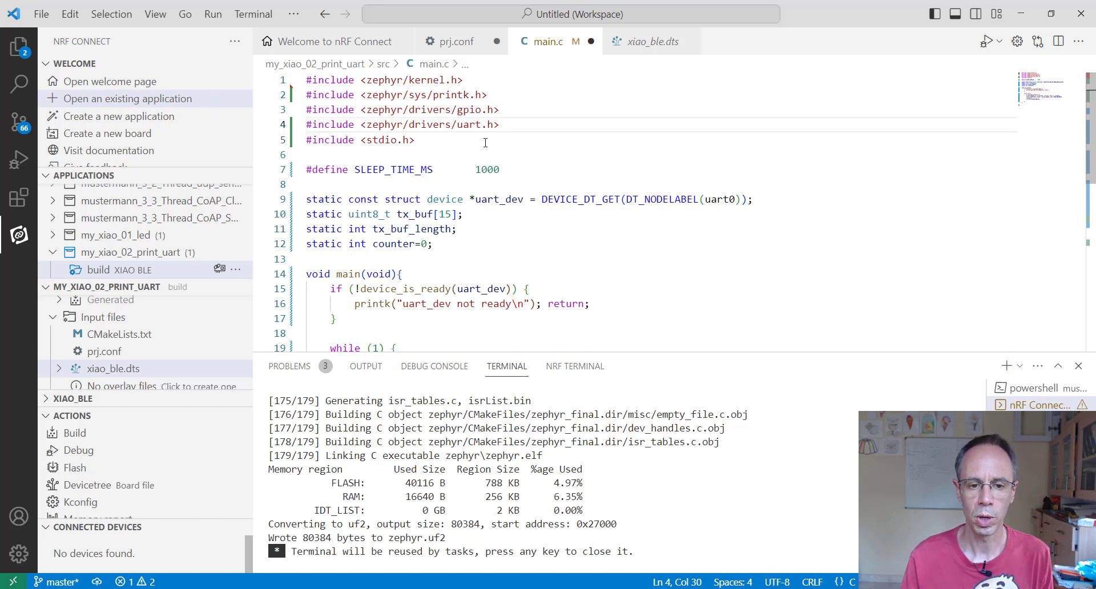
scroll("down", 3)
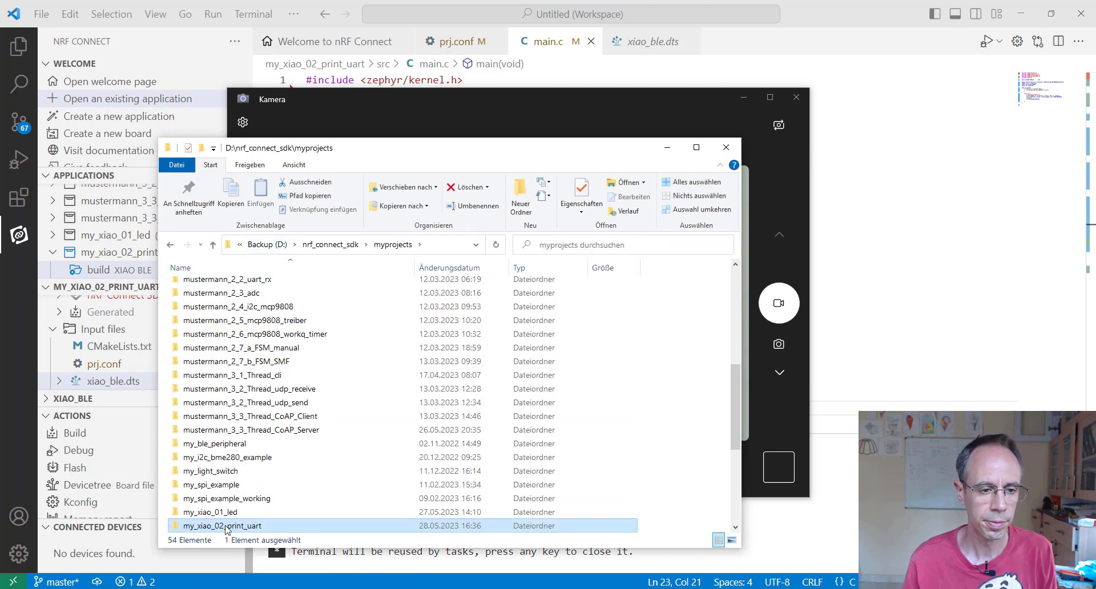
- Browse the my_xiao_02_print_uart folder in File Explorer, then close the window
double_click(228, 526)
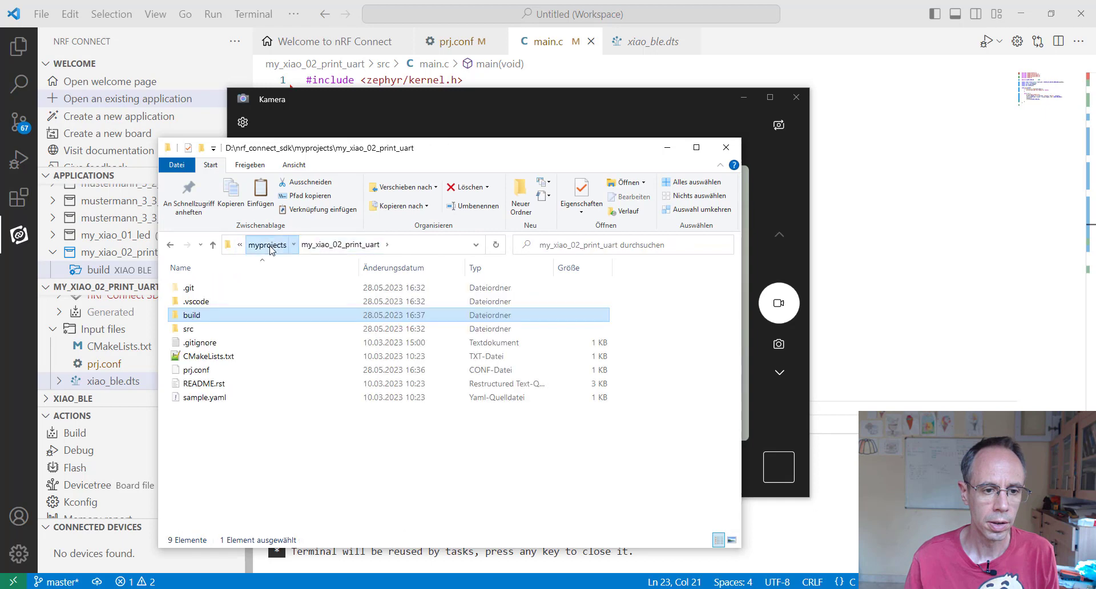
left_click(267, 244)
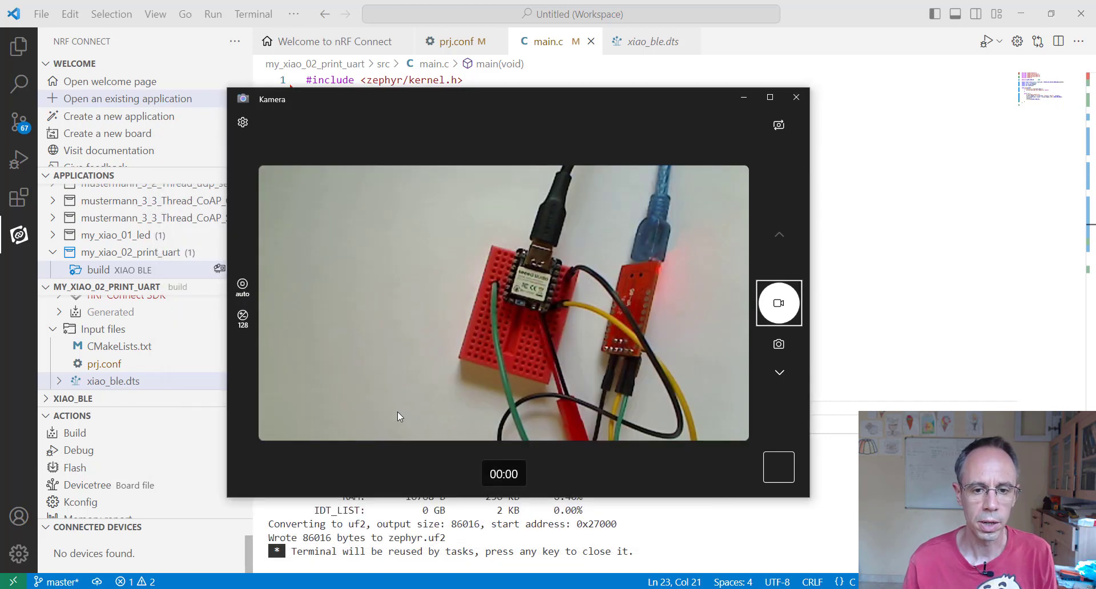
mouse_move(435, 389)
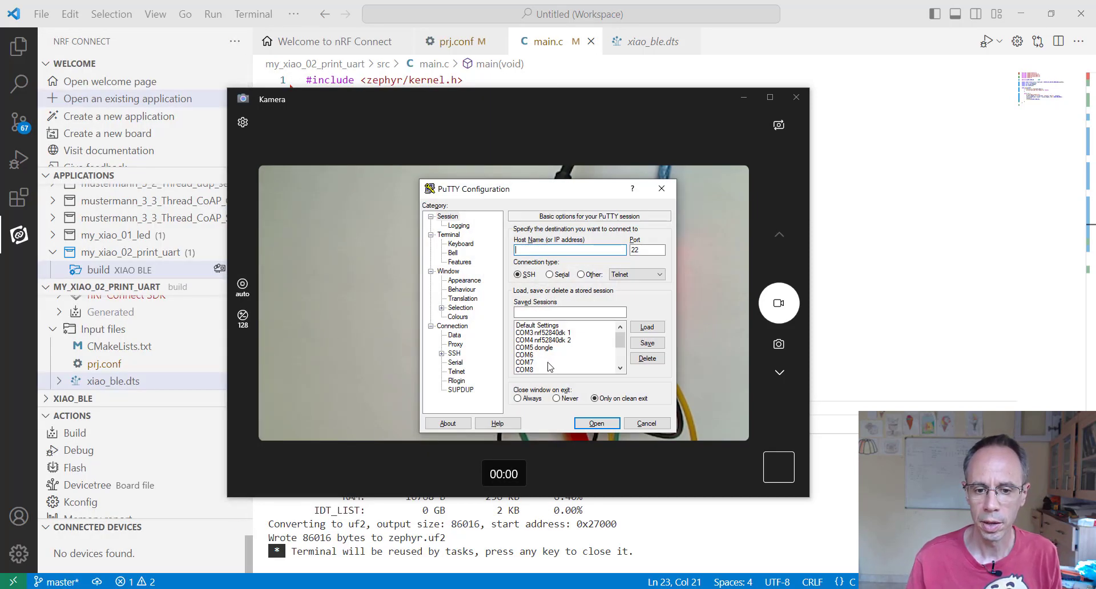
- Open the saved COM7 and COM6 PuTTY serial sessions
left_click(596, 423)
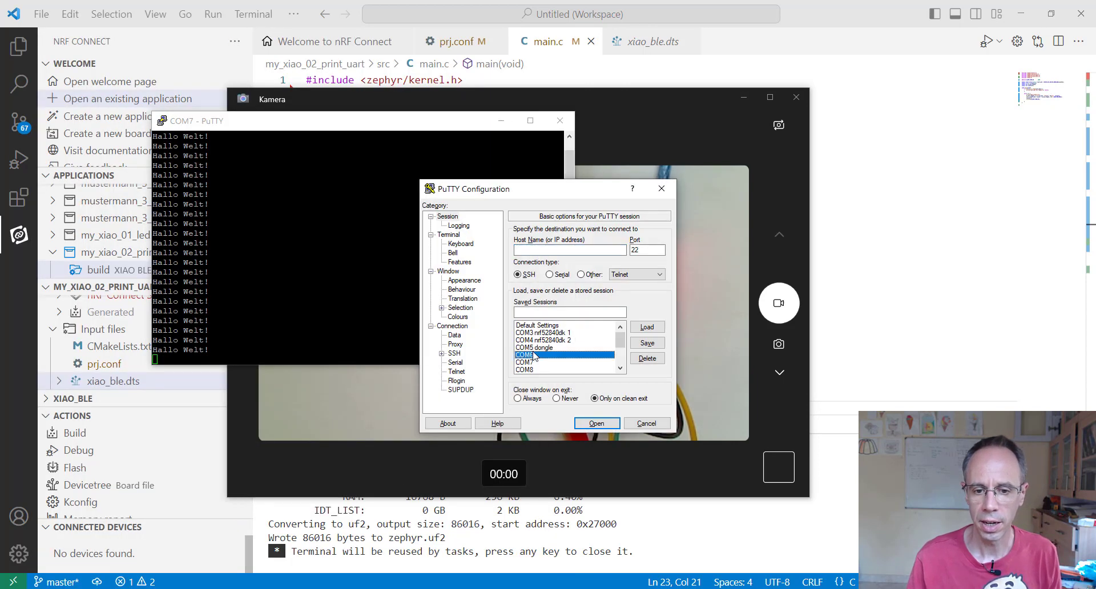
left_click(595, 423)
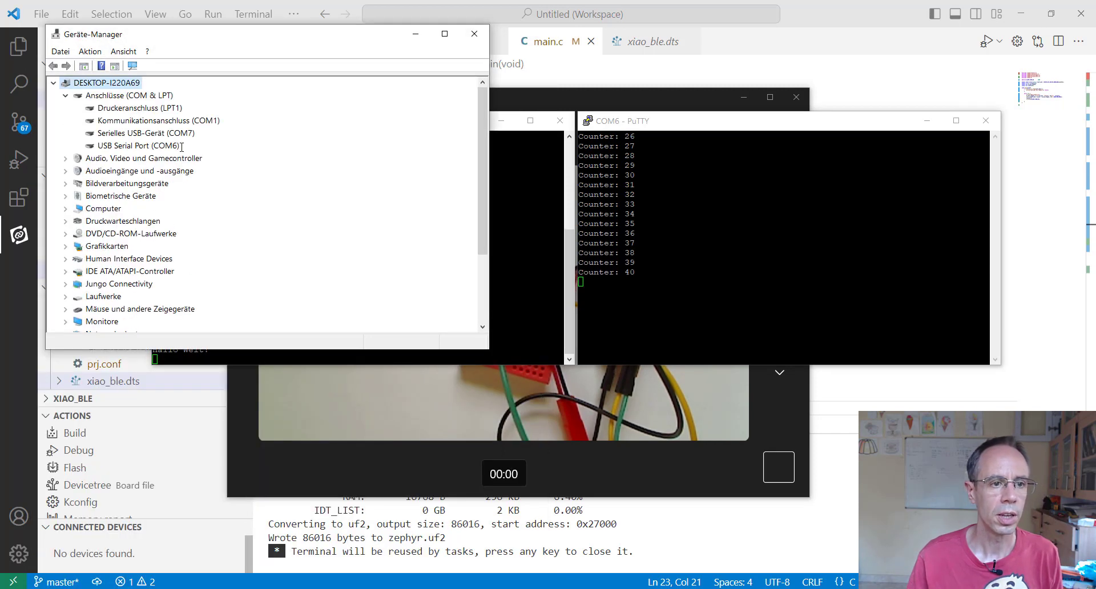
- Select Seriell USB-Gerät (COM7) and USB Serial Port (COM6) under Anschlüsse (COM & LPT)
left_click(147, 133)
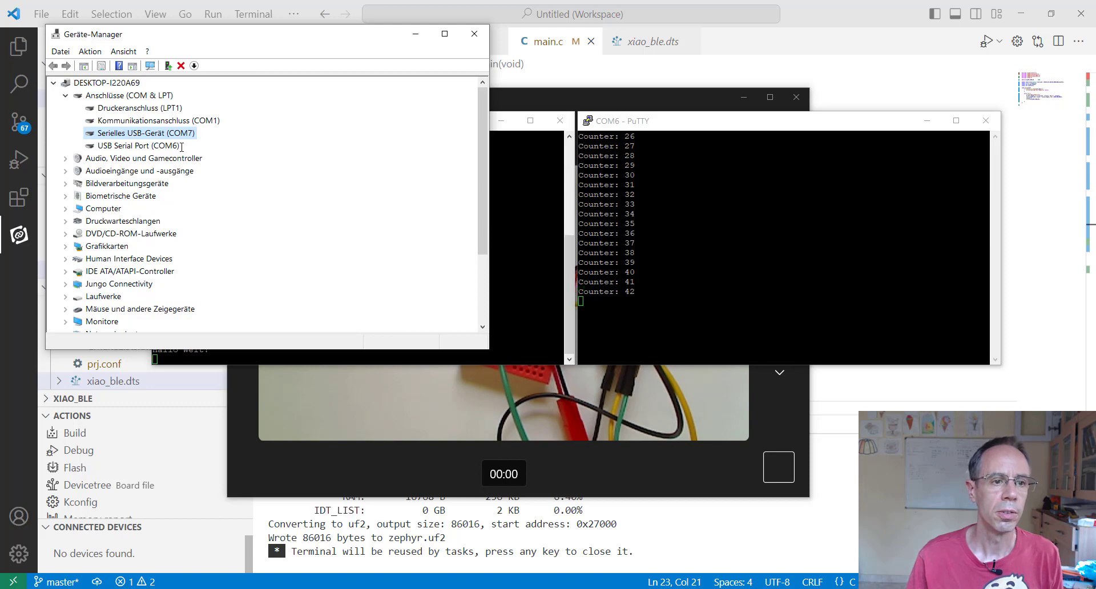
left_click(137, 146)
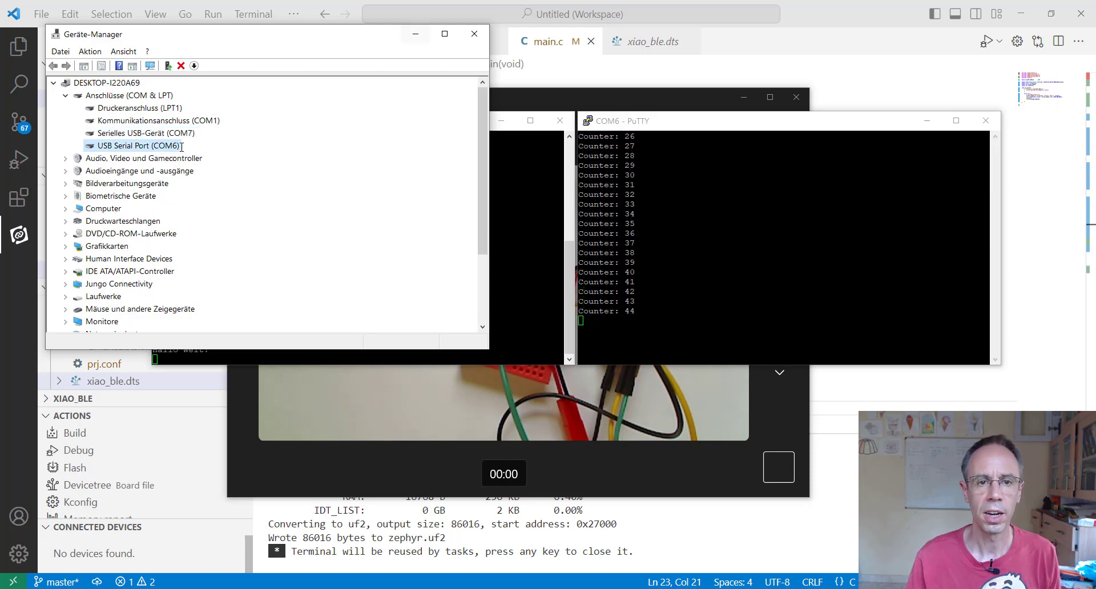